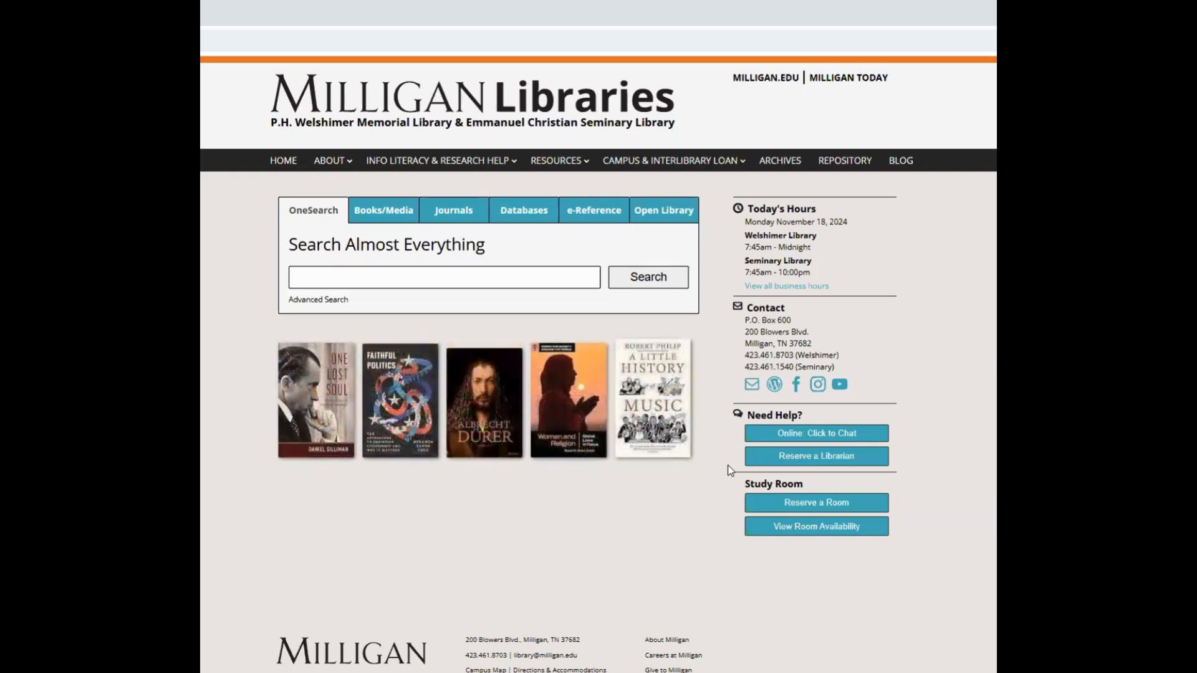
pyautogui.moveTo(851, 165)
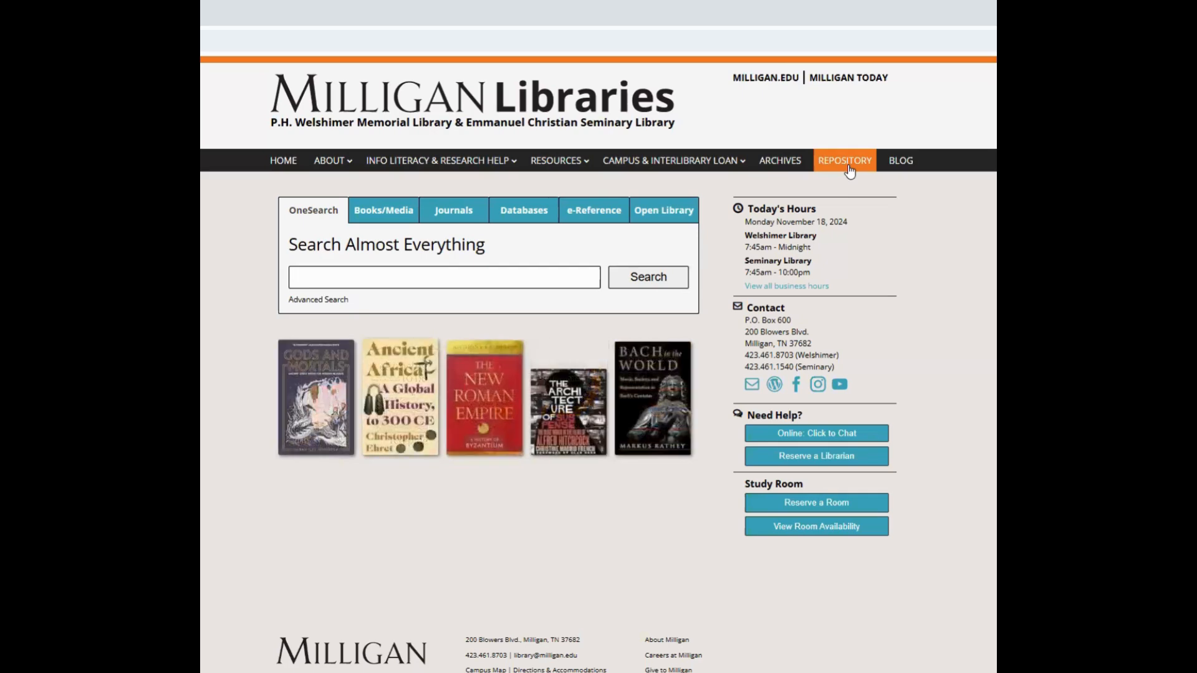
# - Go to the Milligan Digital Repository home page from the library site's REPOSITORY link
pyautogui.click(843, 160)
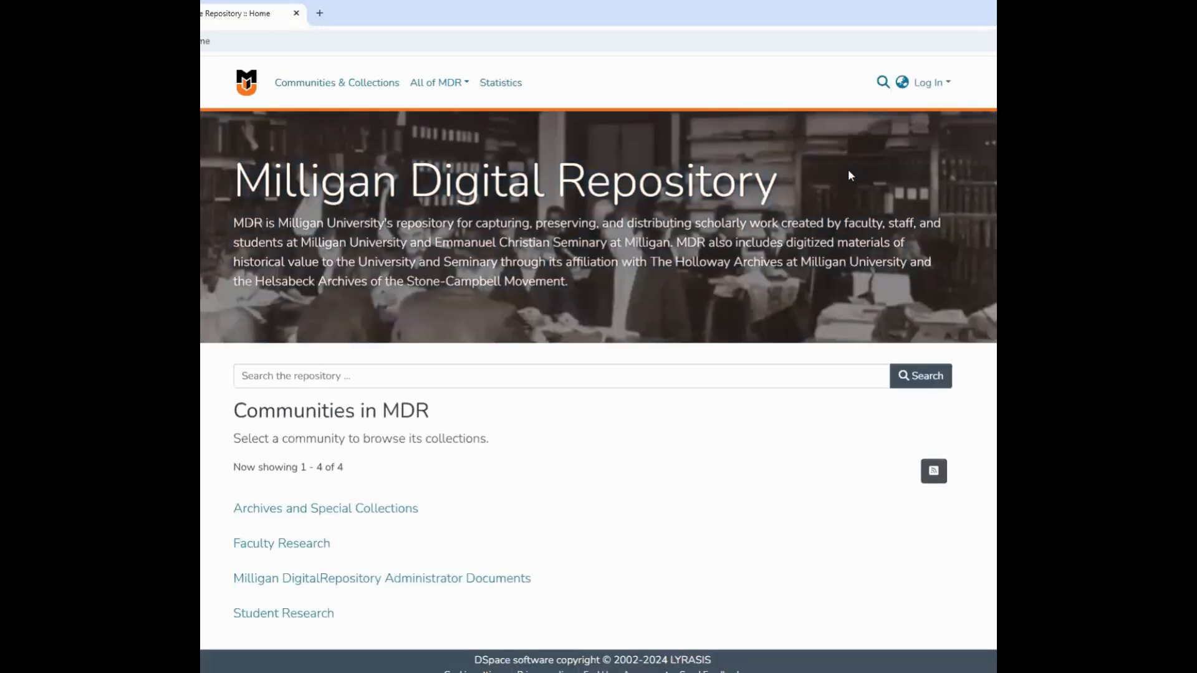
pyautogui.moveTo(844, 179)
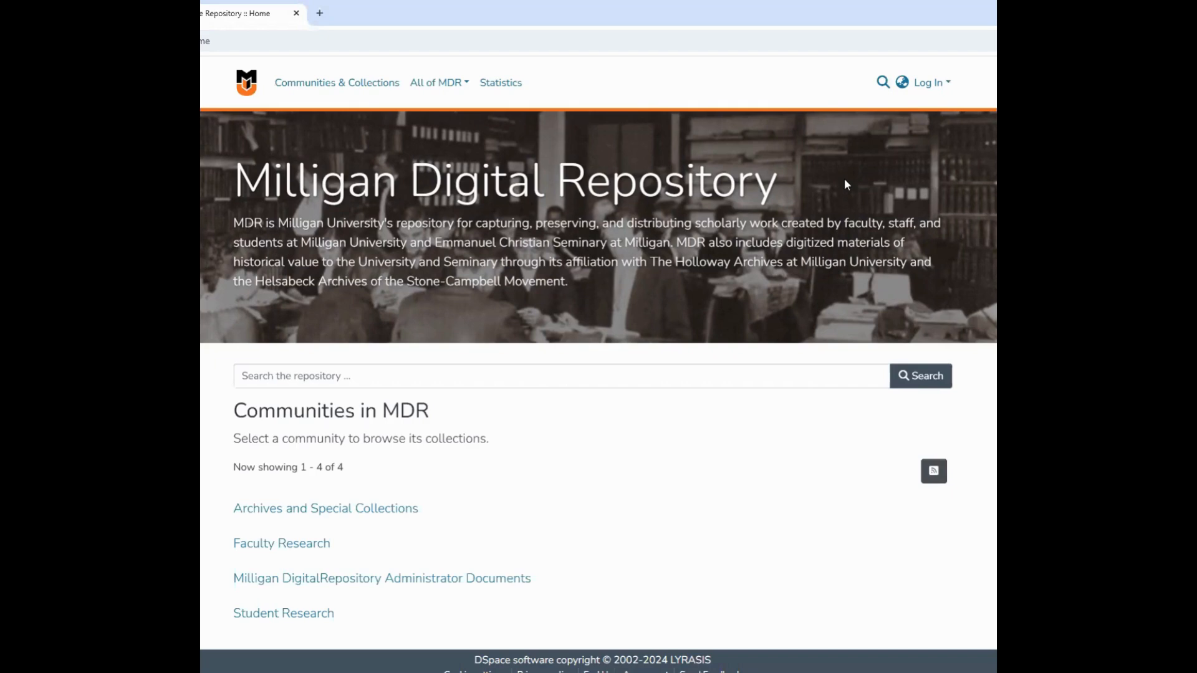
pyautogui.moveTo(928, 82)
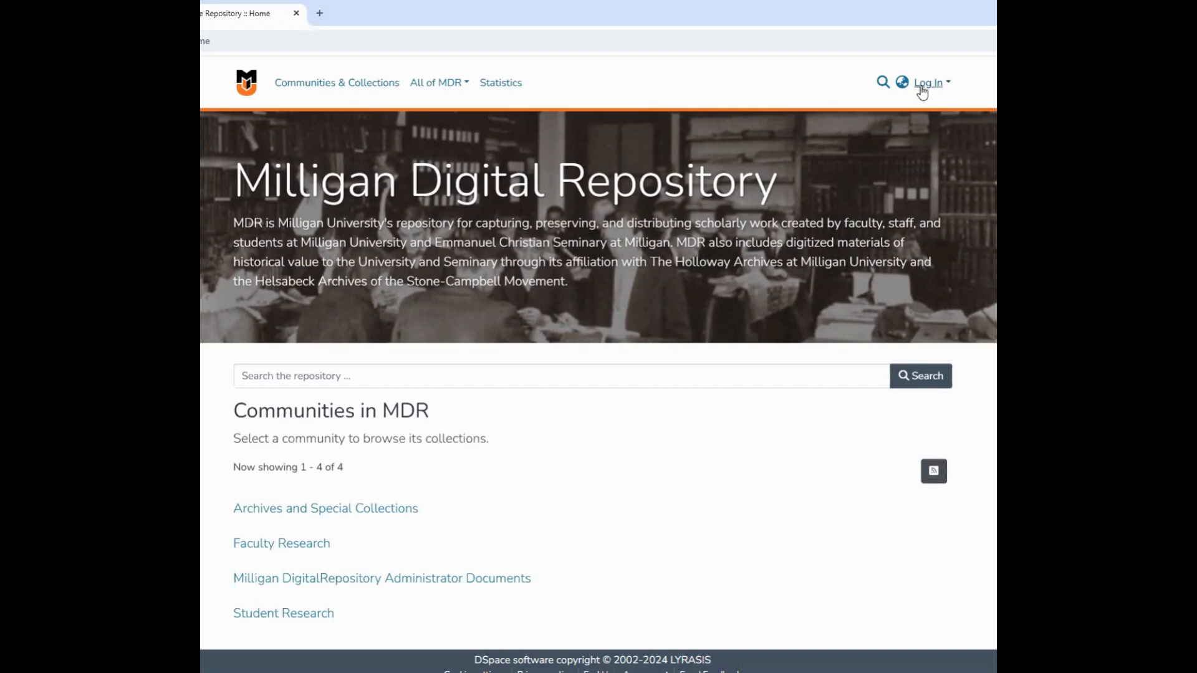
# - Log in to the repository with the entered username and password
pyautogui.click(928, 82)
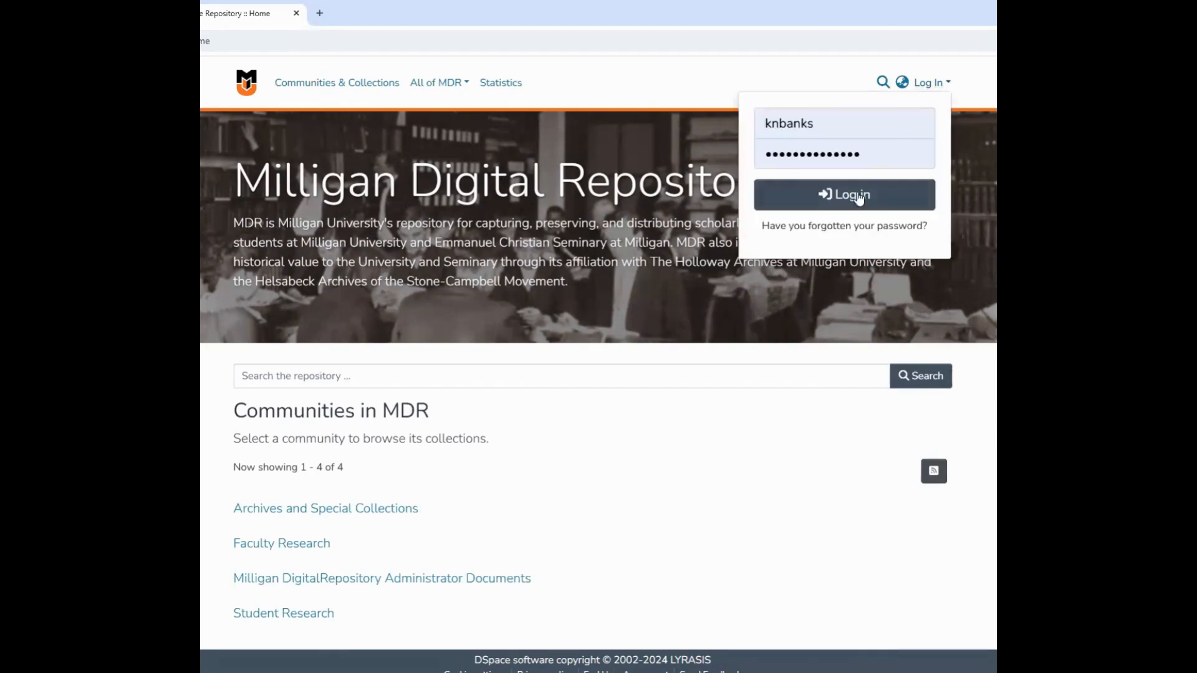
pyautogui.click(844, 195)
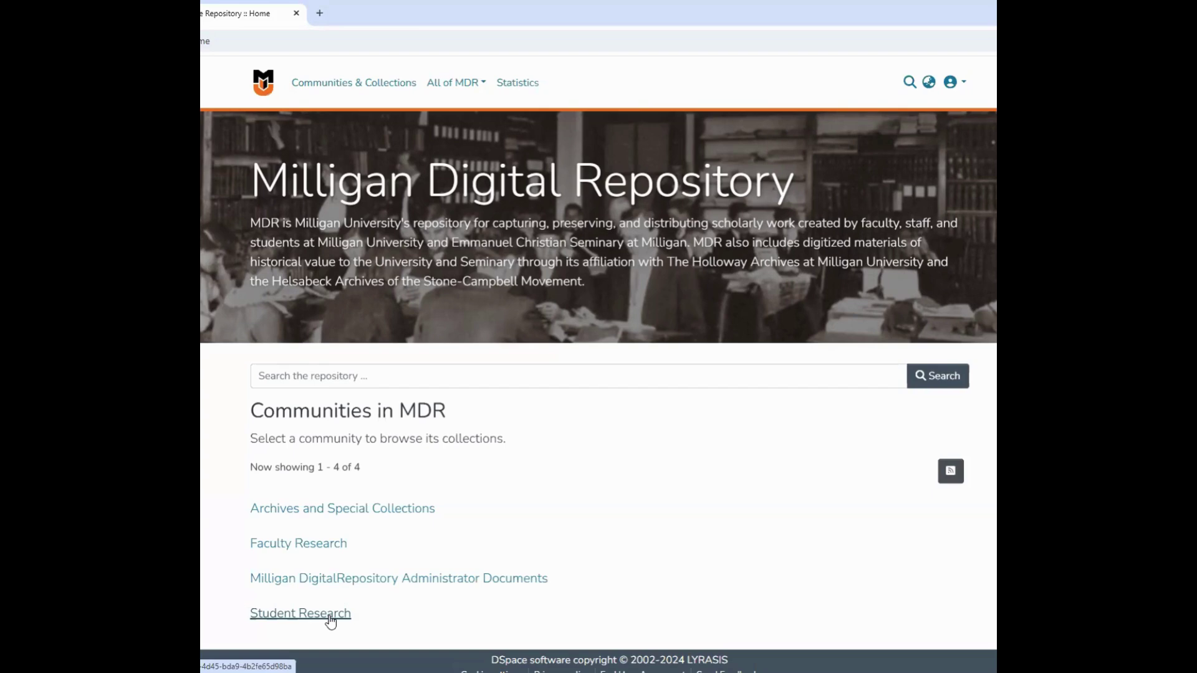
# - Navigate into the Student Research community, then its Undergraduate Research sub-community
pyautogui.click(299, 613)
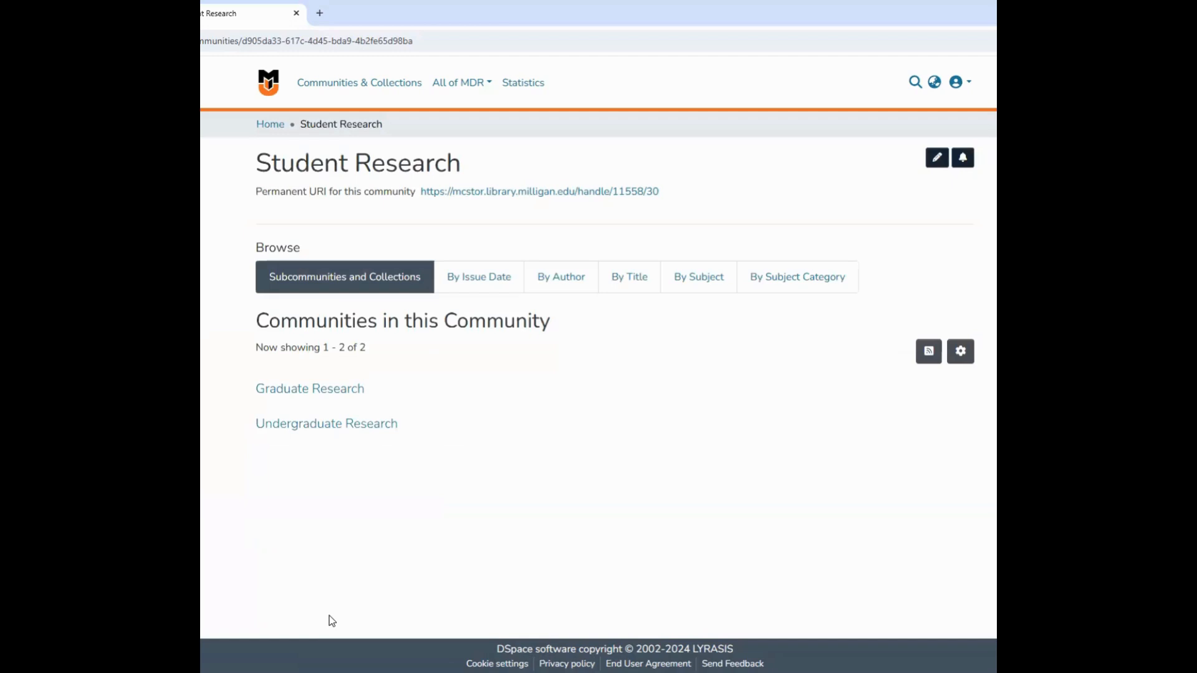
pyautogui.moveTo(350, 428)
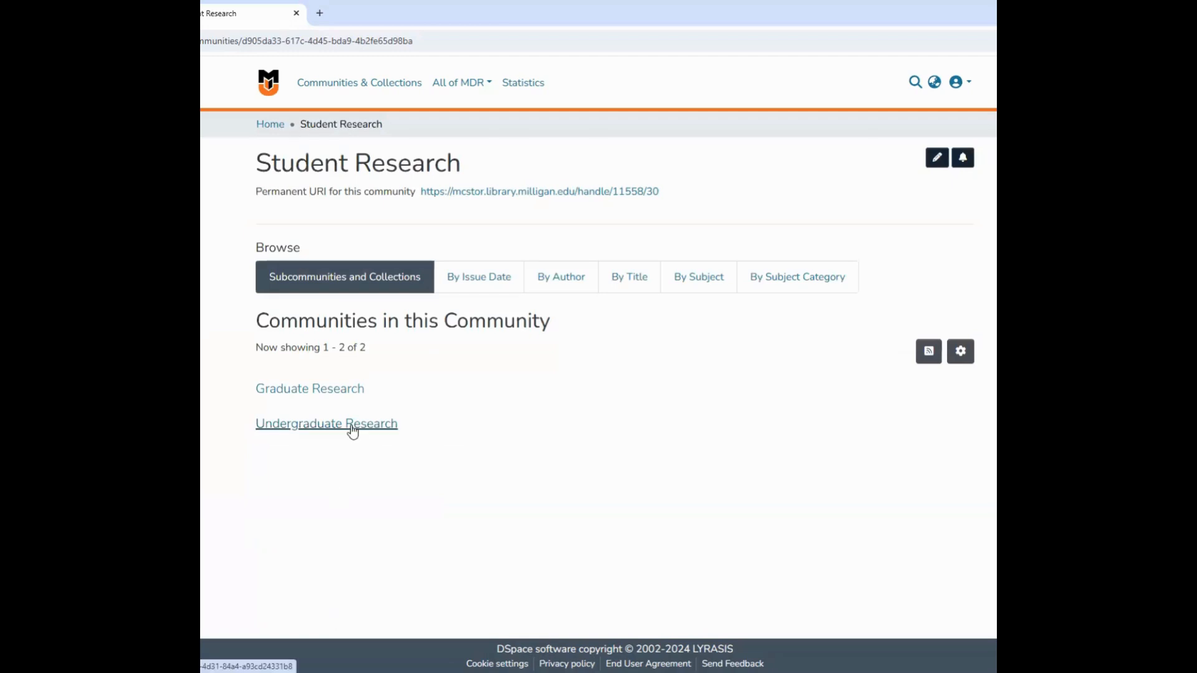
pyautogui.click(327, 424)
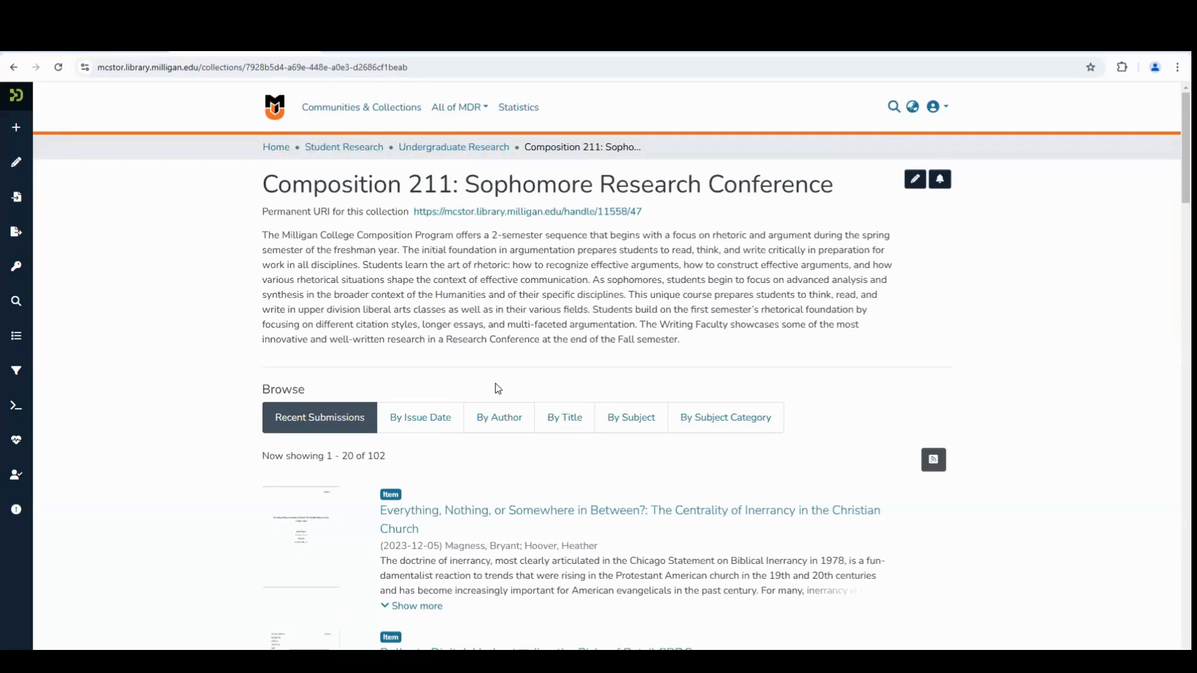
pyautogui.scroll(-3)
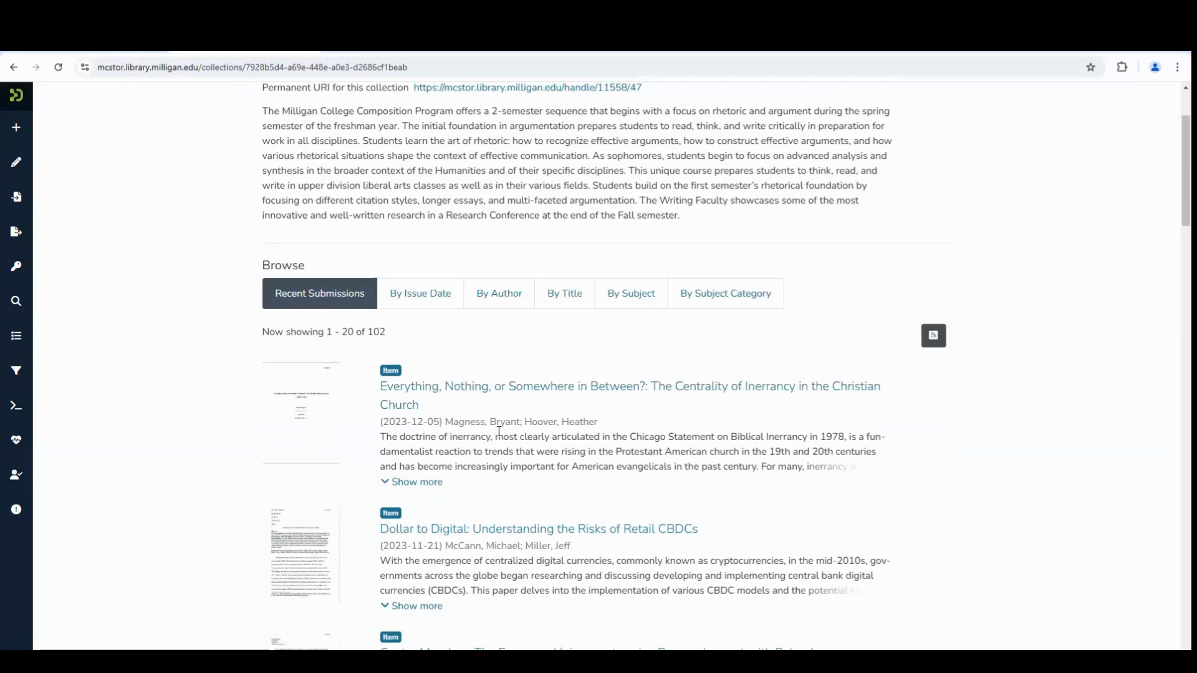
pyautogui.scroll(-3)
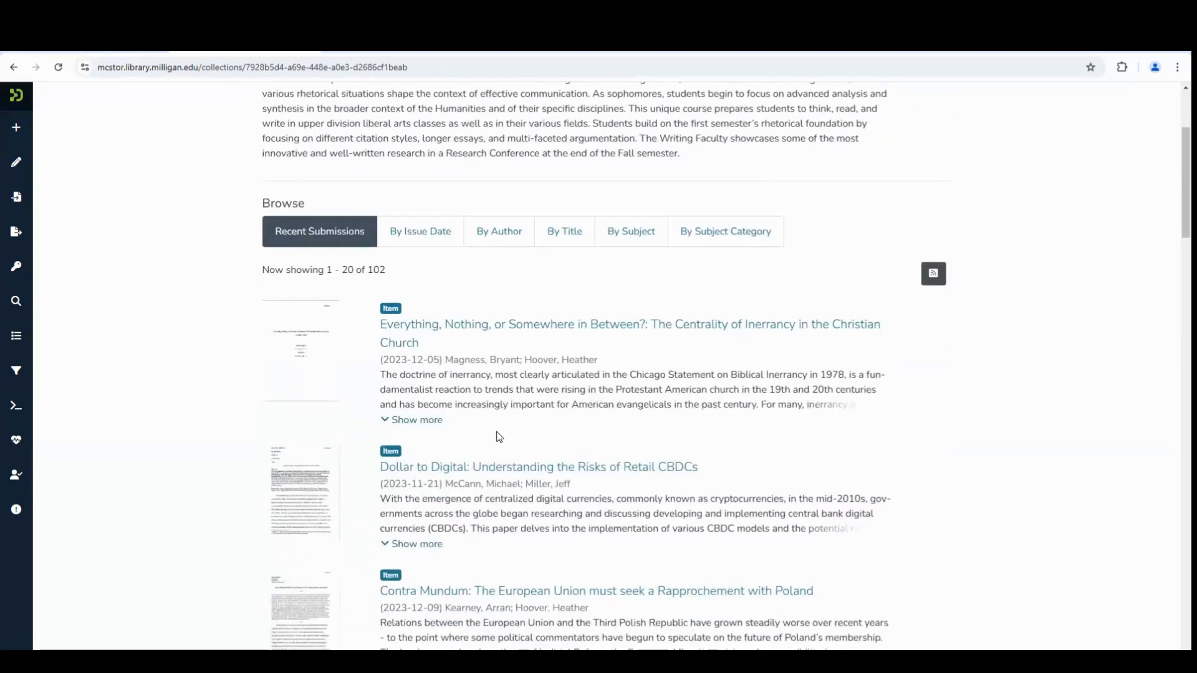
pyautogui.moveTo(10, 162)
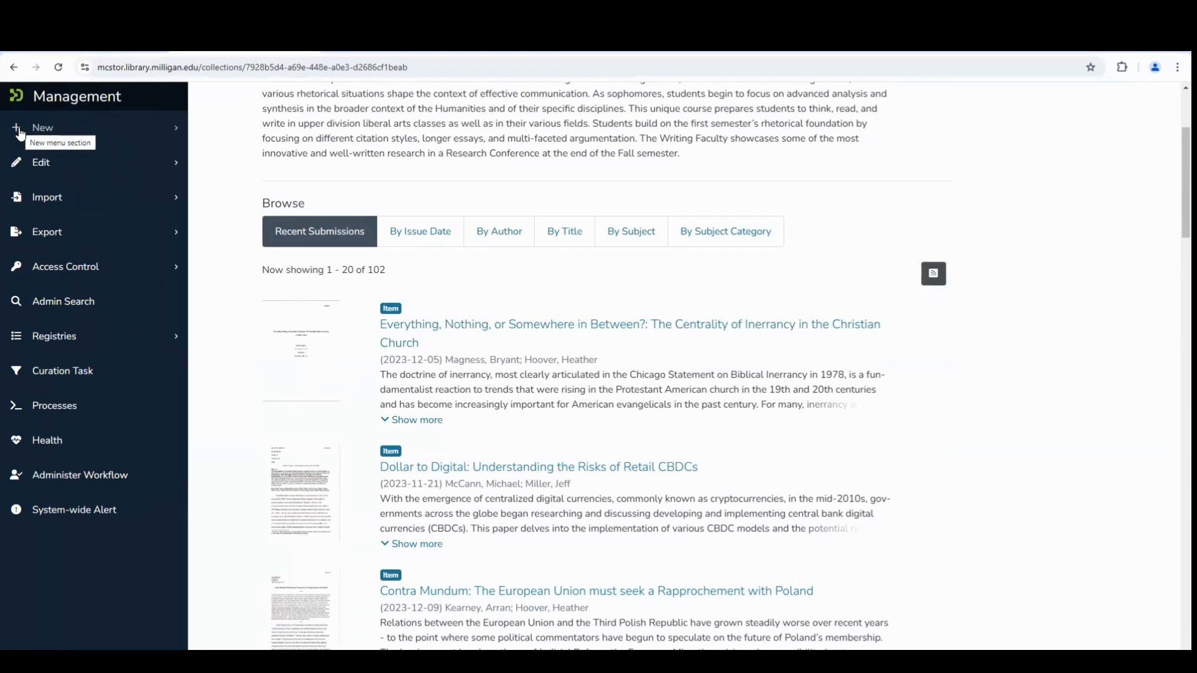
# - Create a new item via Management > New > Item, placed in the Composition 211 collection
pyautogui.click(42, 127)
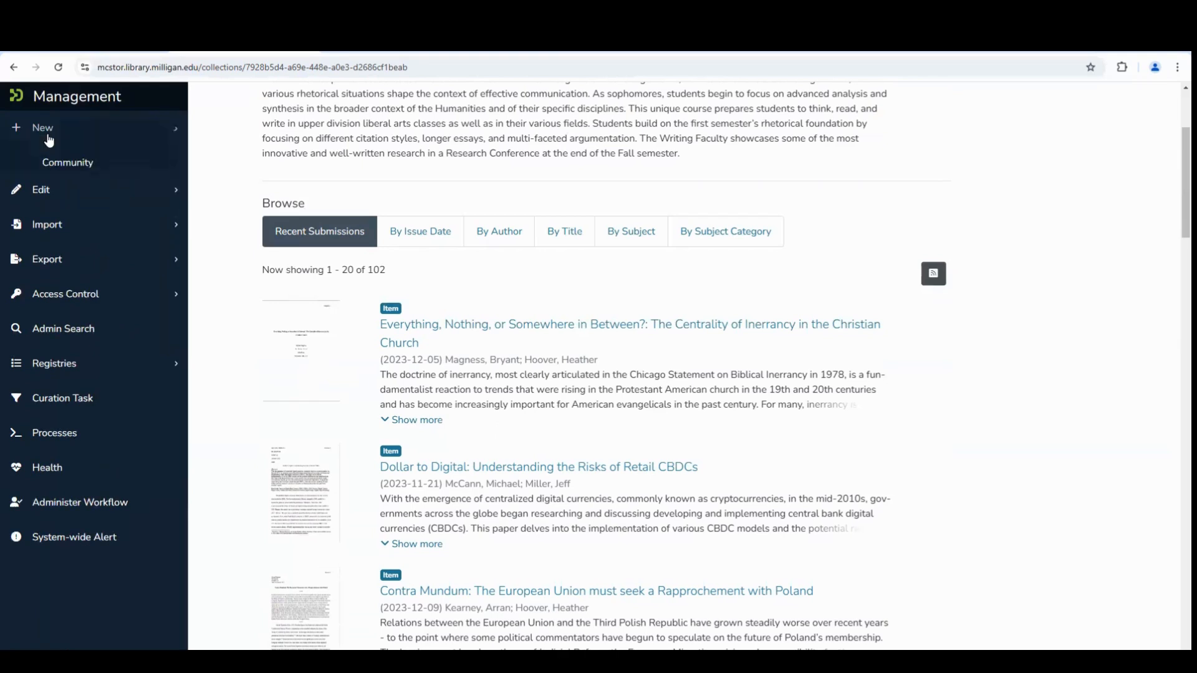
pyautogui.click(42, 127)
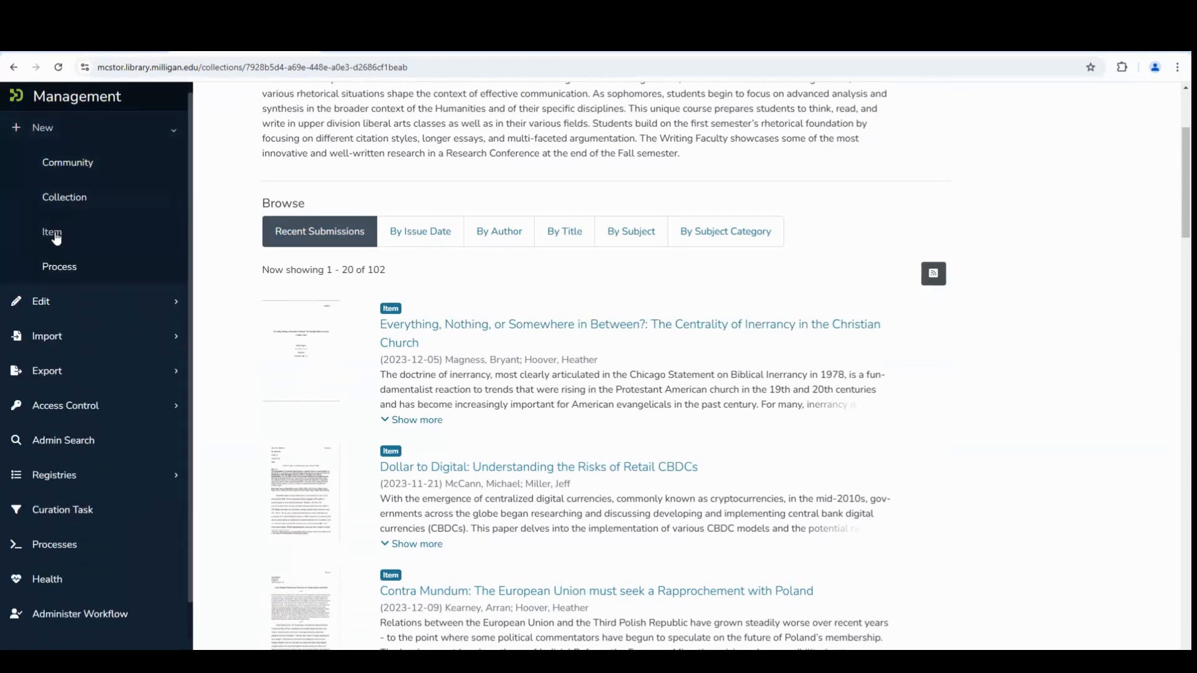
pyautogui.click(52, 232)
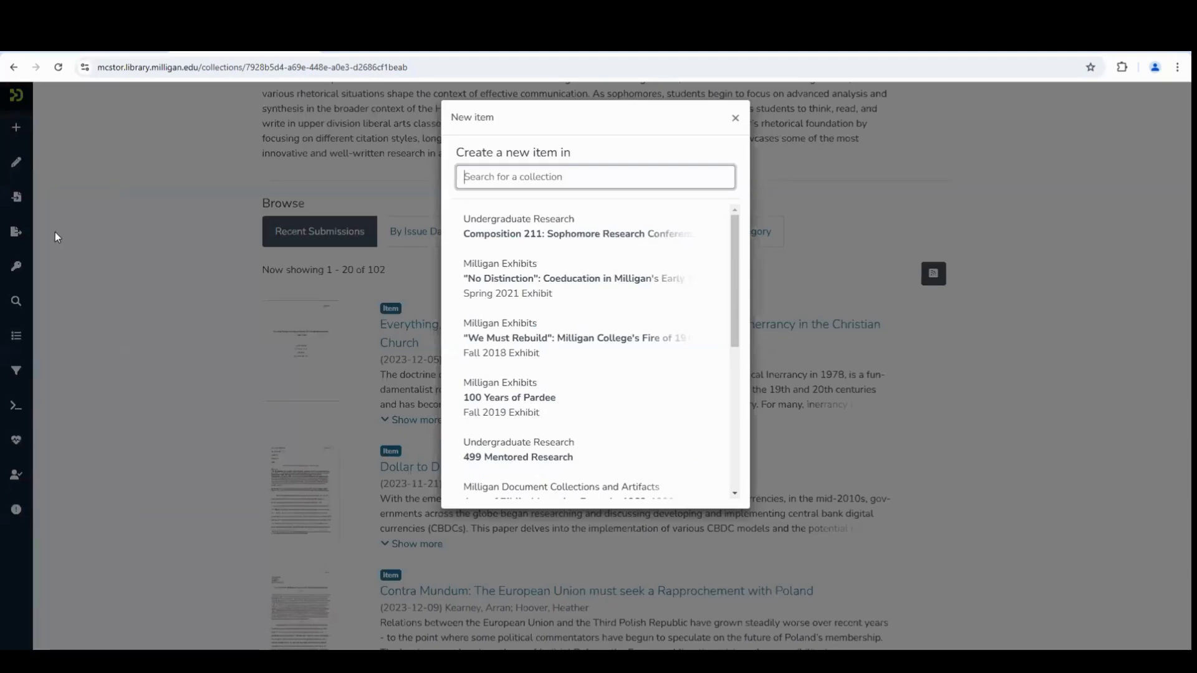
pyautogui.moveTo(513, 232)
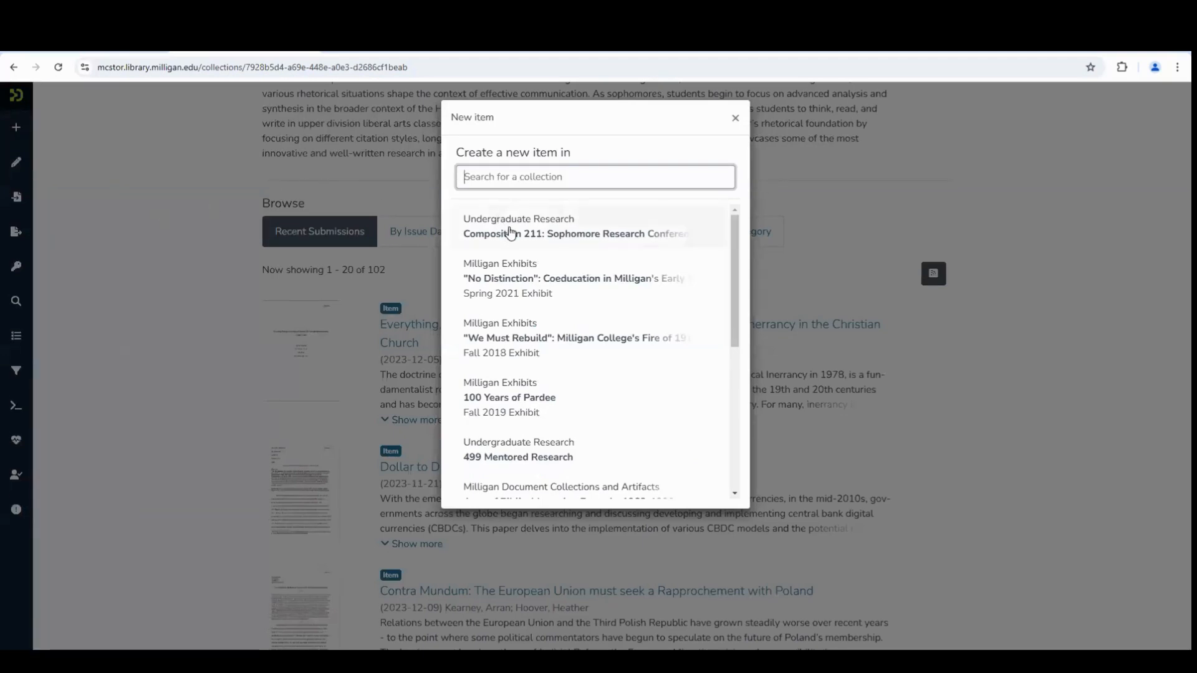
pyautogui.moveTo(514, 233)
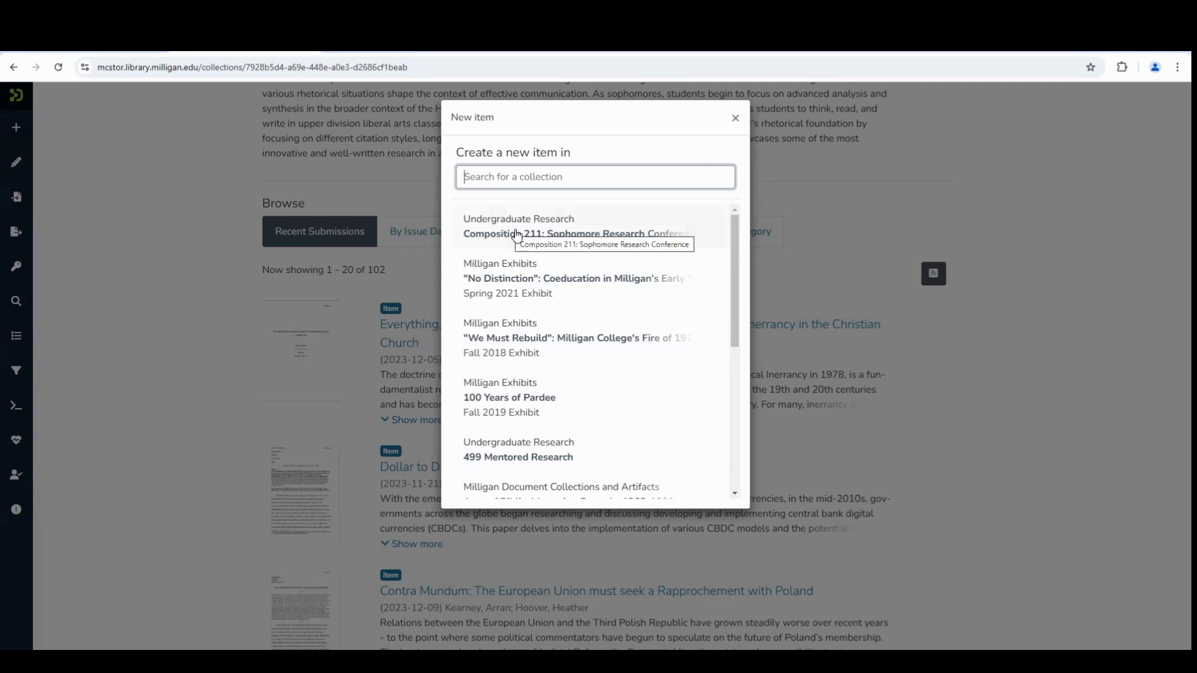
pyautogui.moveTo(524, 241)
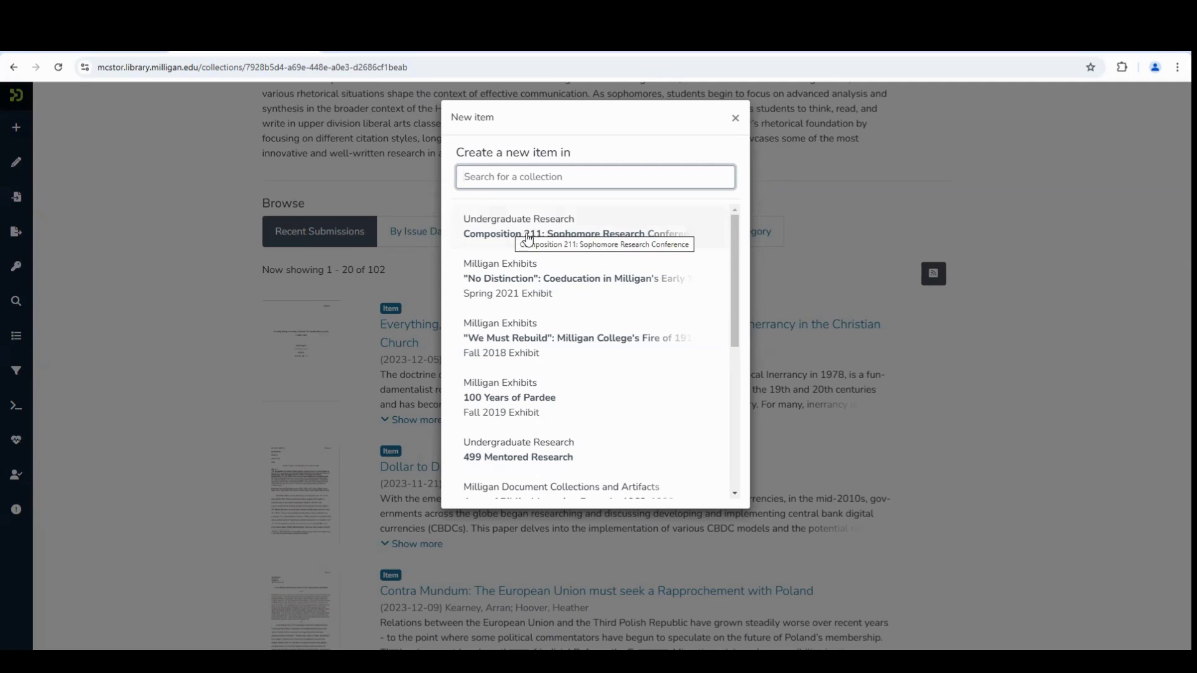
pyautogui.click(574, 234)
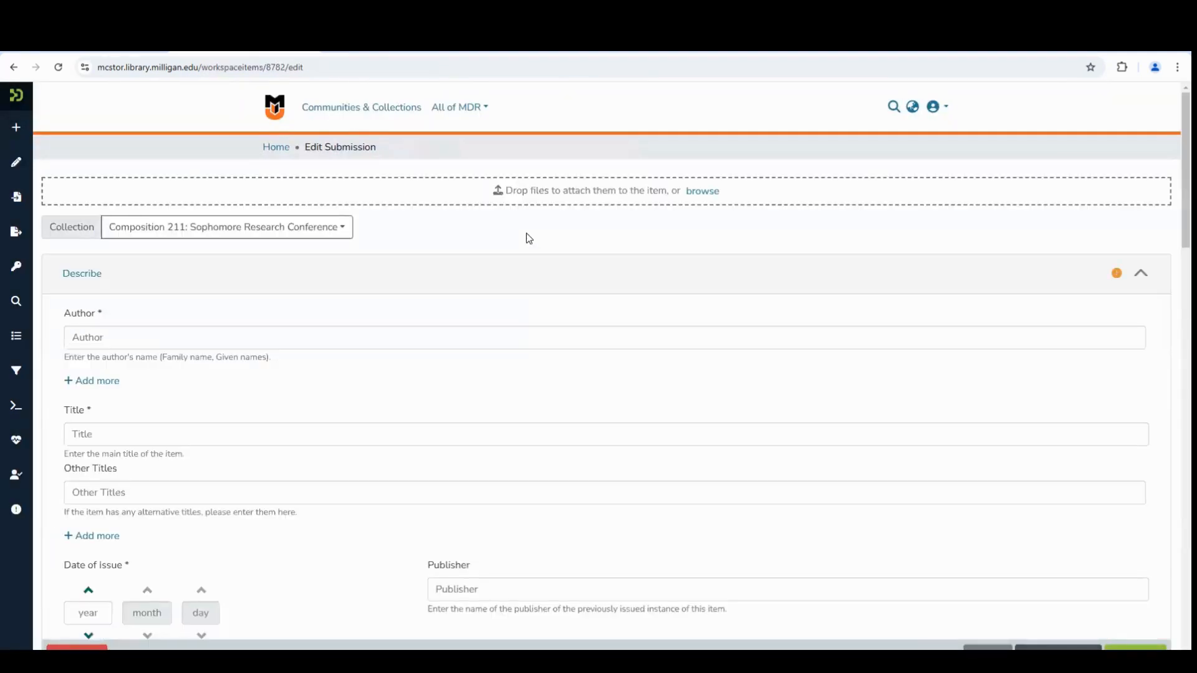
# - Enter the author's name 'Bankherine' in the submission form
pyautogui.click(299, 337)
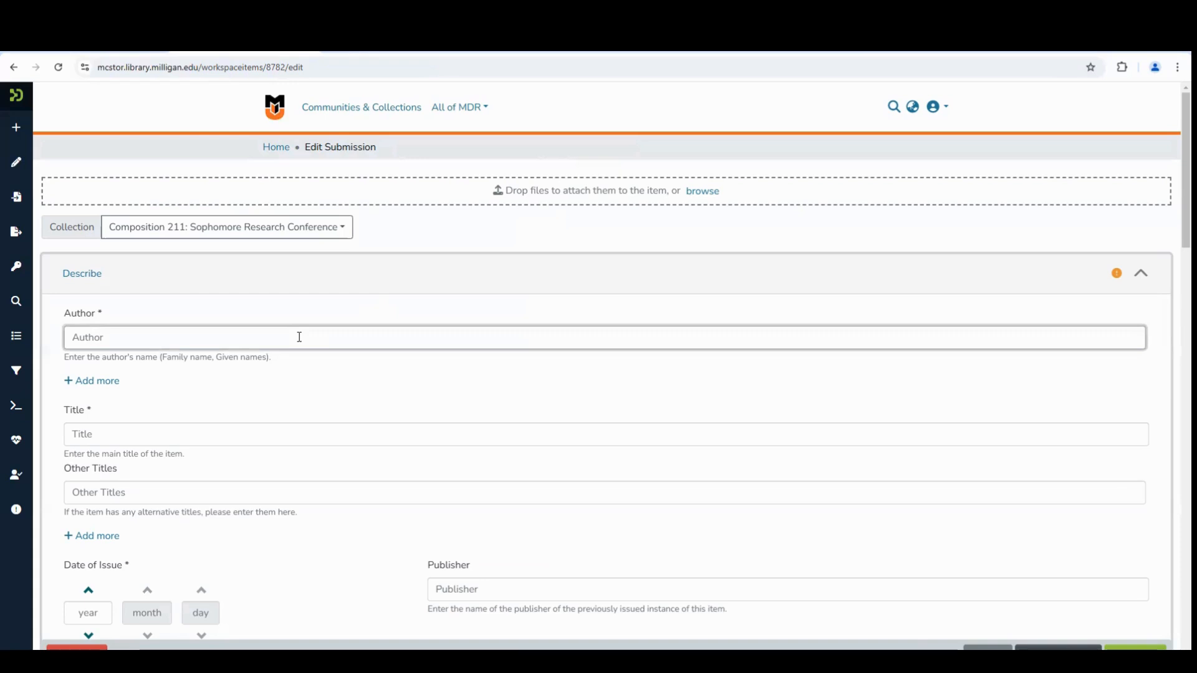
pyautogui.write('Banks, Kat')
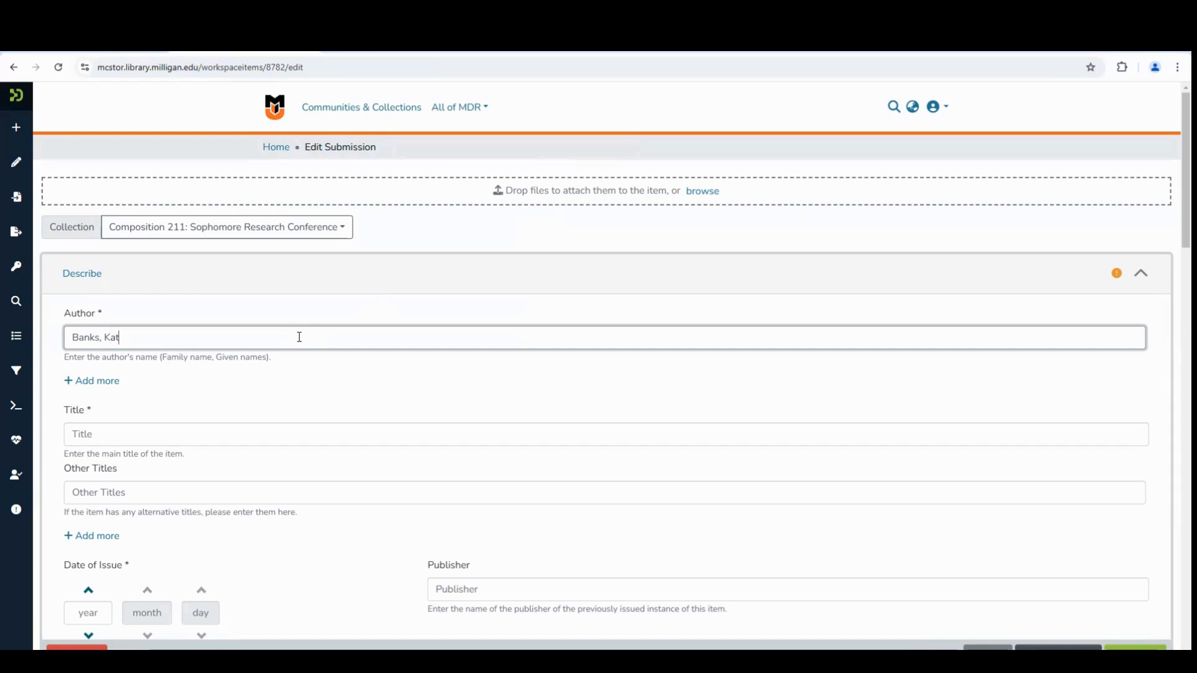
pyautogui.write('herin')
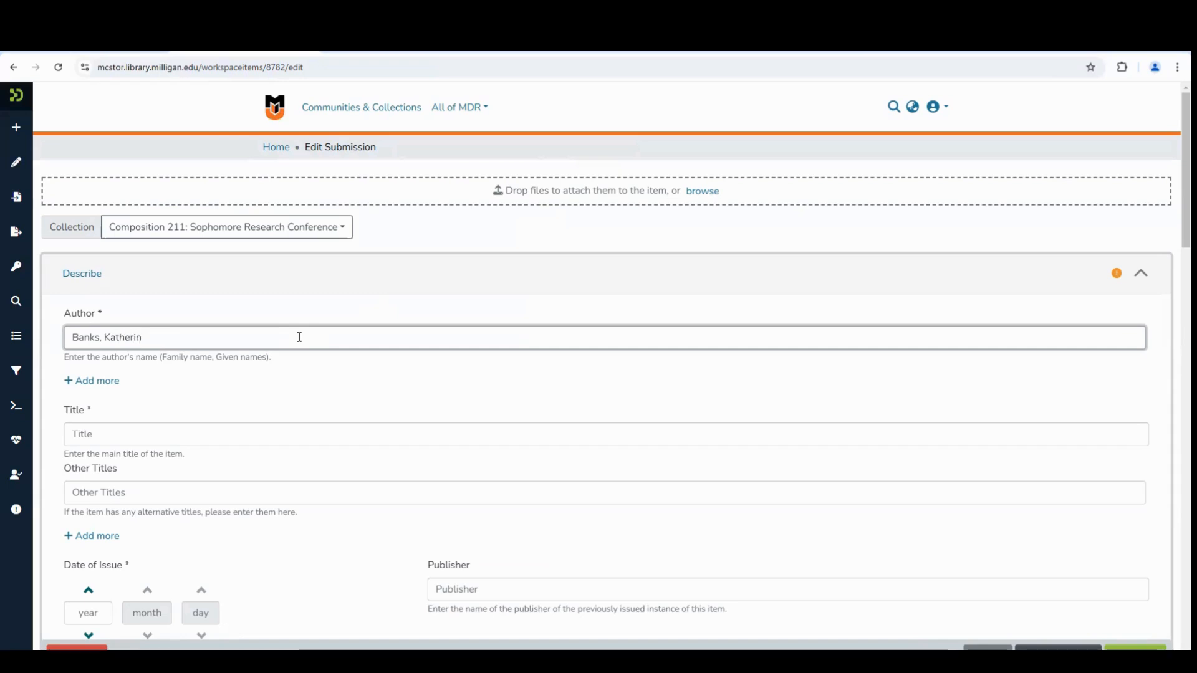
pyautogui.write('e')
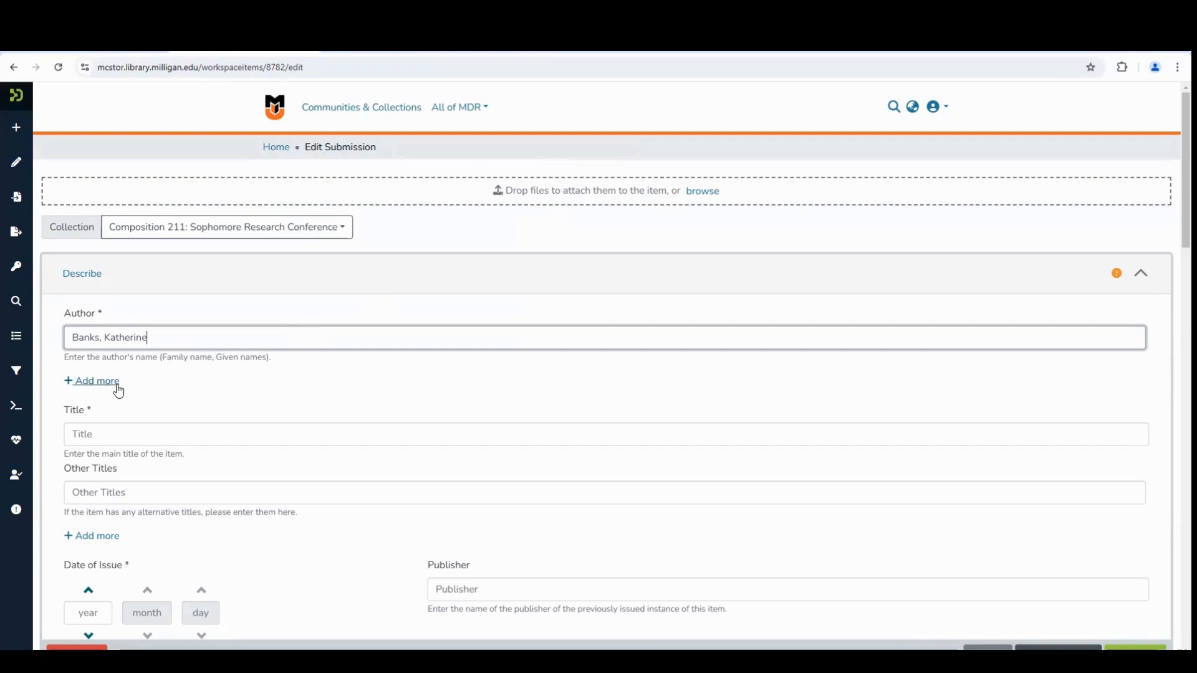
pyautogui.scroll(-3)
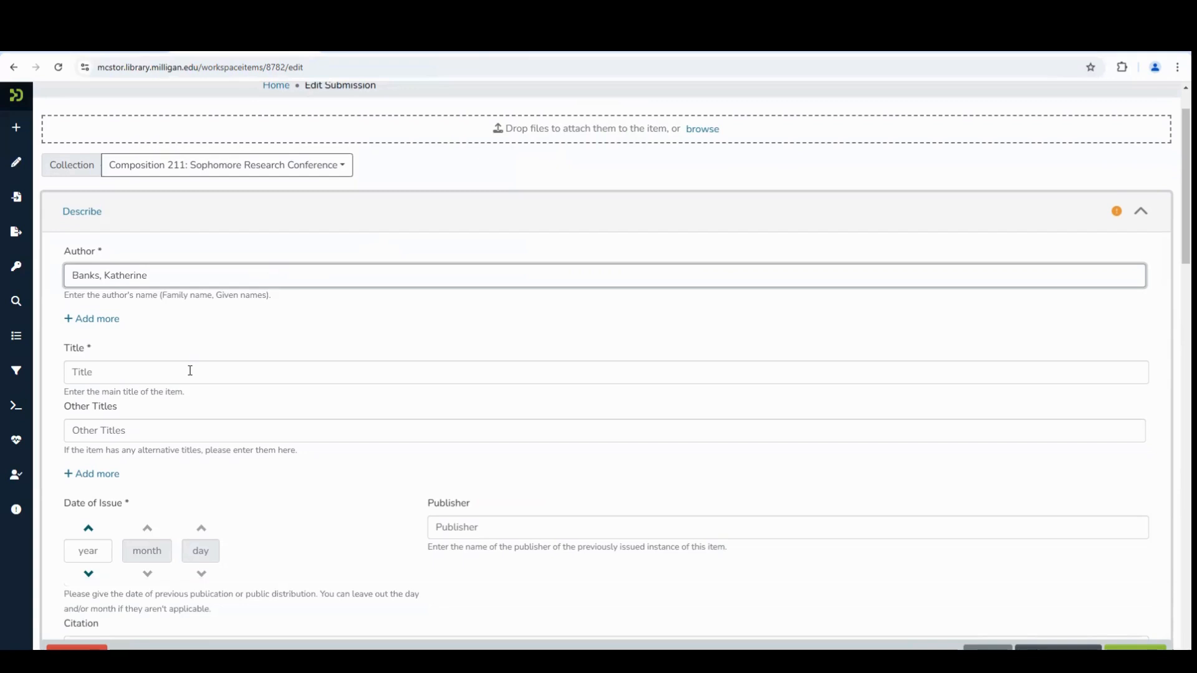
# - Enter the title 'Sample Paper' and the issue year 2024
pyautogui.write('Samp')
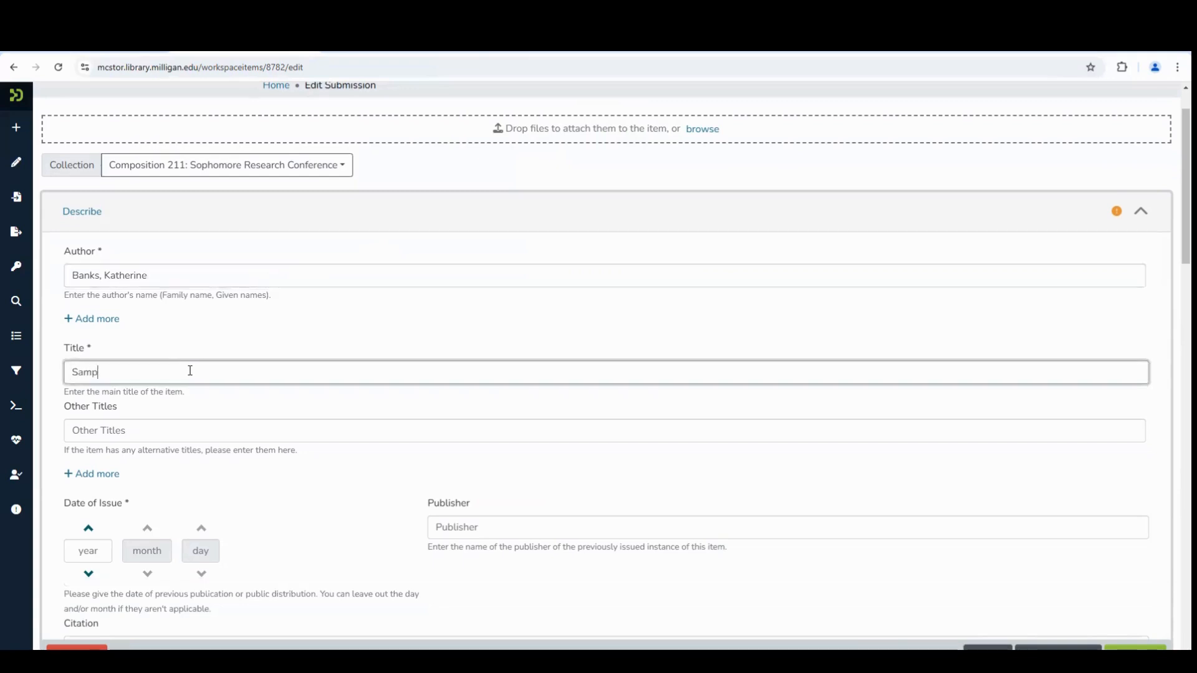
pyautogui.write('le Pap')
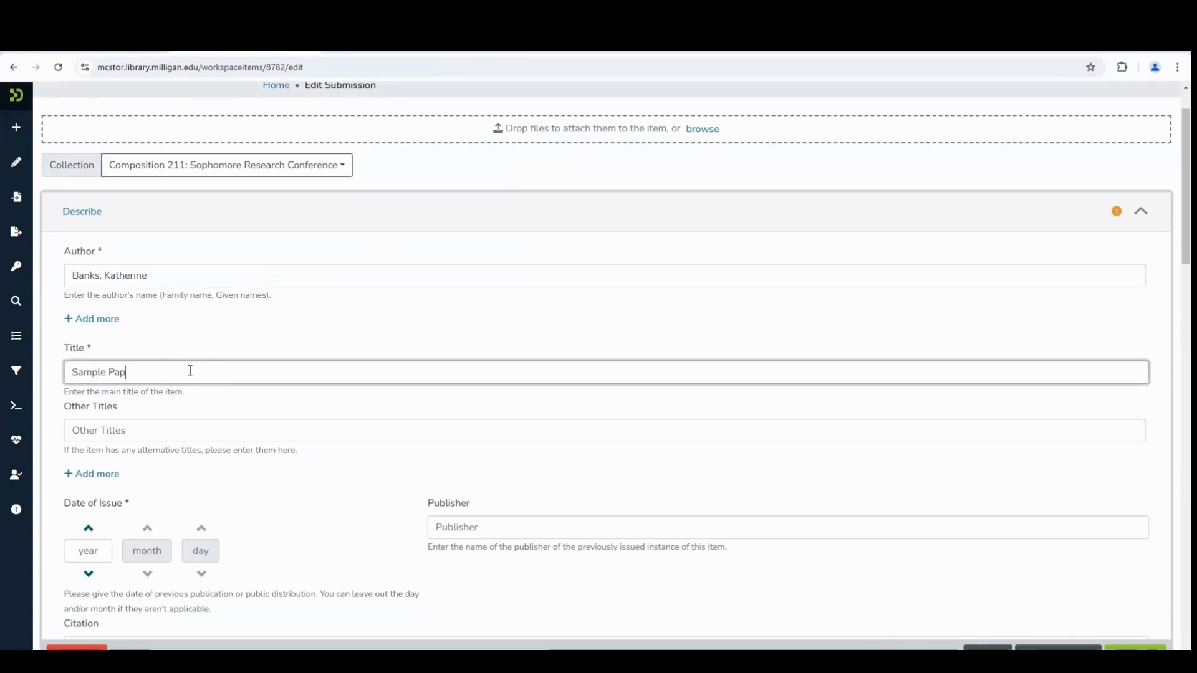
pyautogui.write('er')
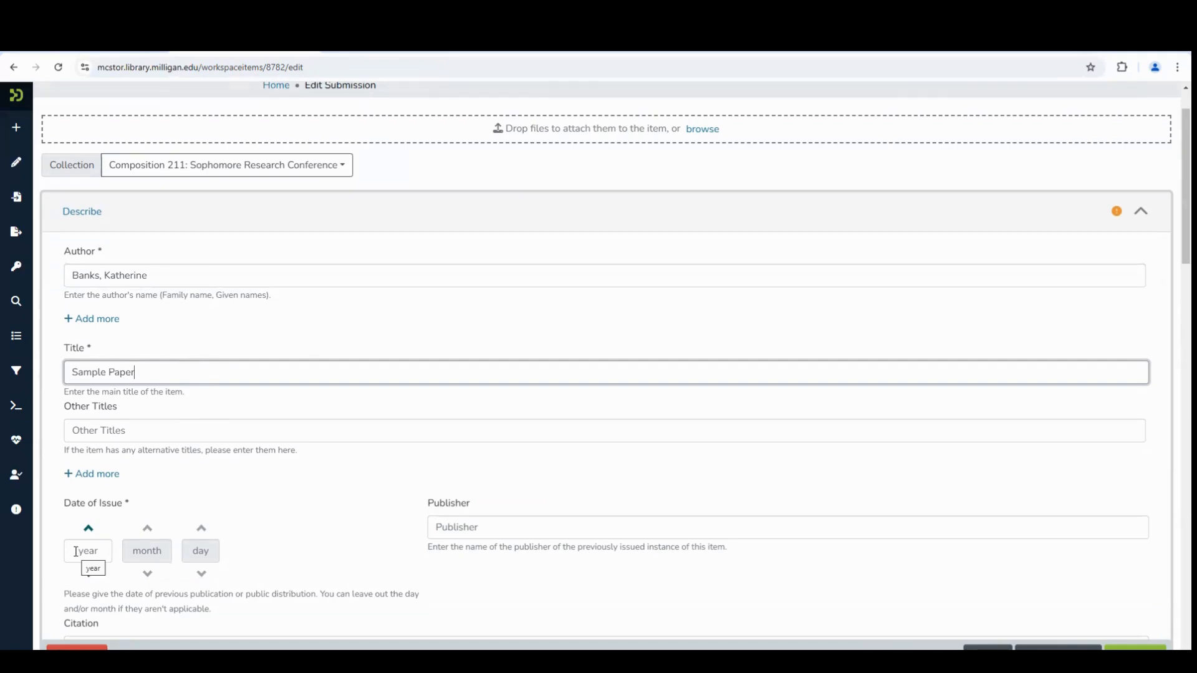
pyautogui.write('2')
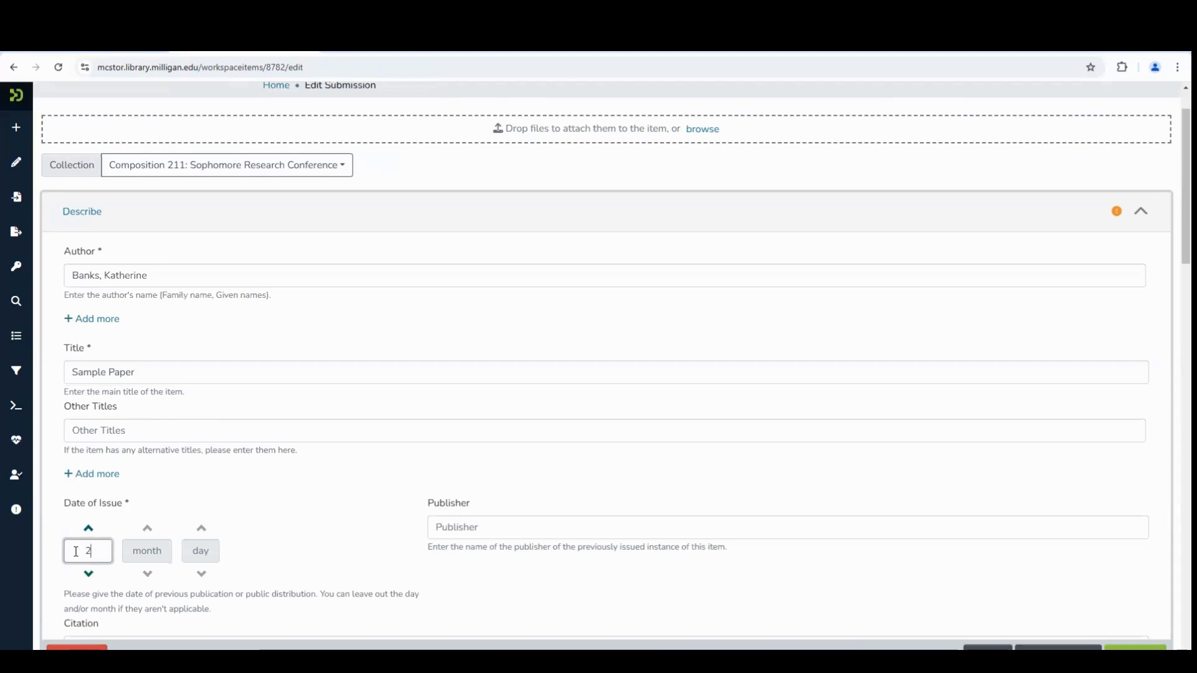
pyautogui.write('024')
pyautogui.click(147, 551)
pyautogui.write('1')
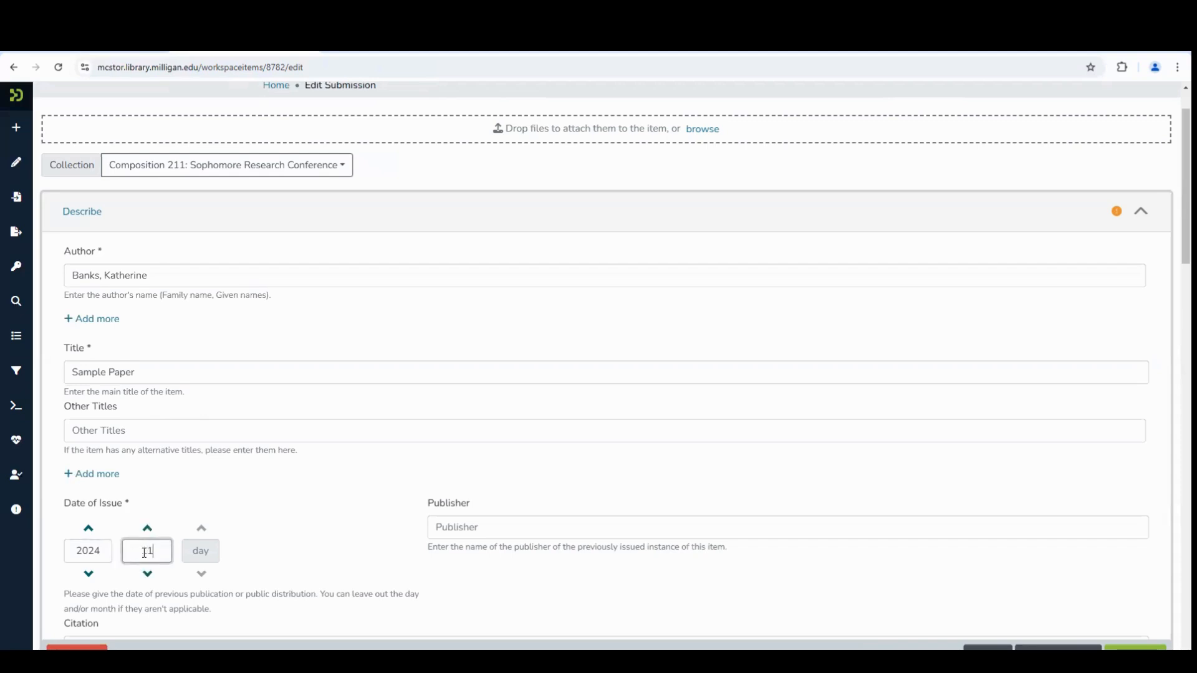
pyautogui.scroll(-3)
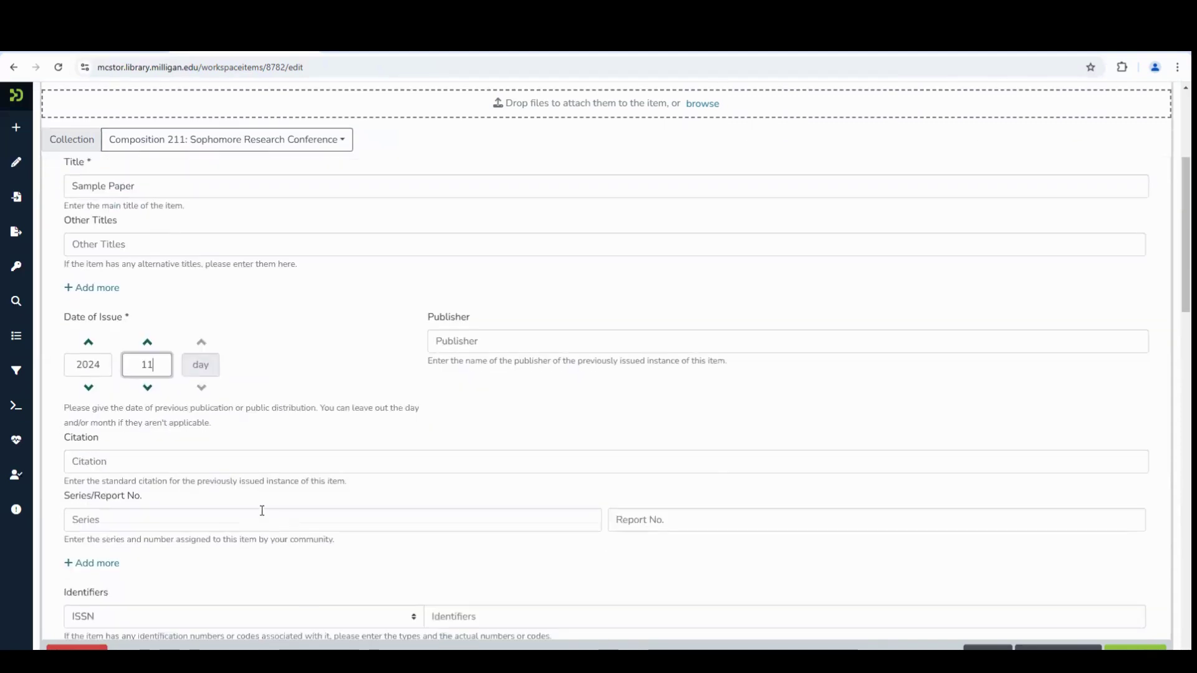
# - Set the item type to Working Paper and the language to English (United States)
pyautogui.scroll(-3)
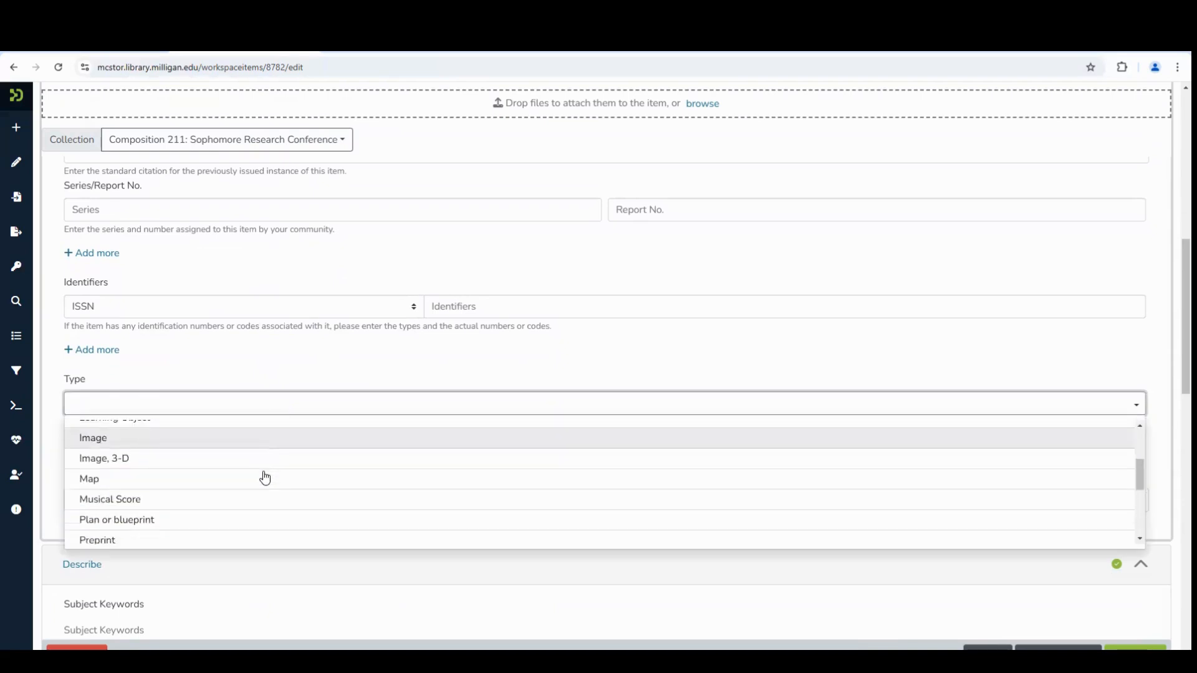
pyautogui.scroll(-3)
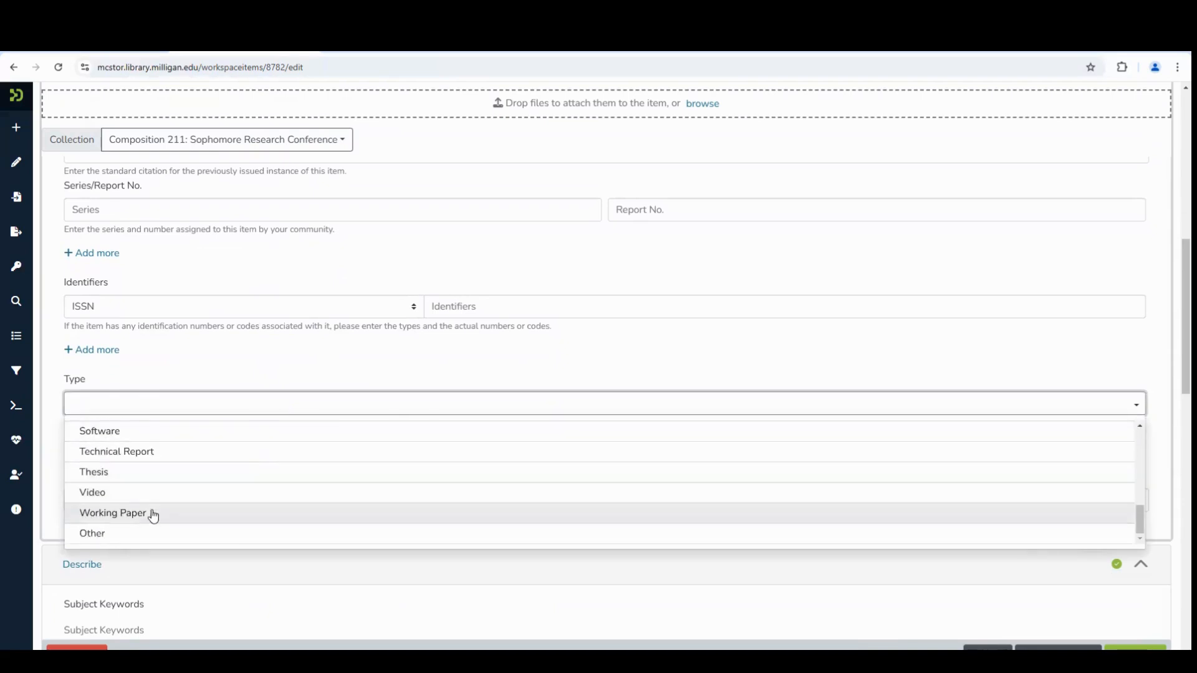
pyautogui.click(115, 514)
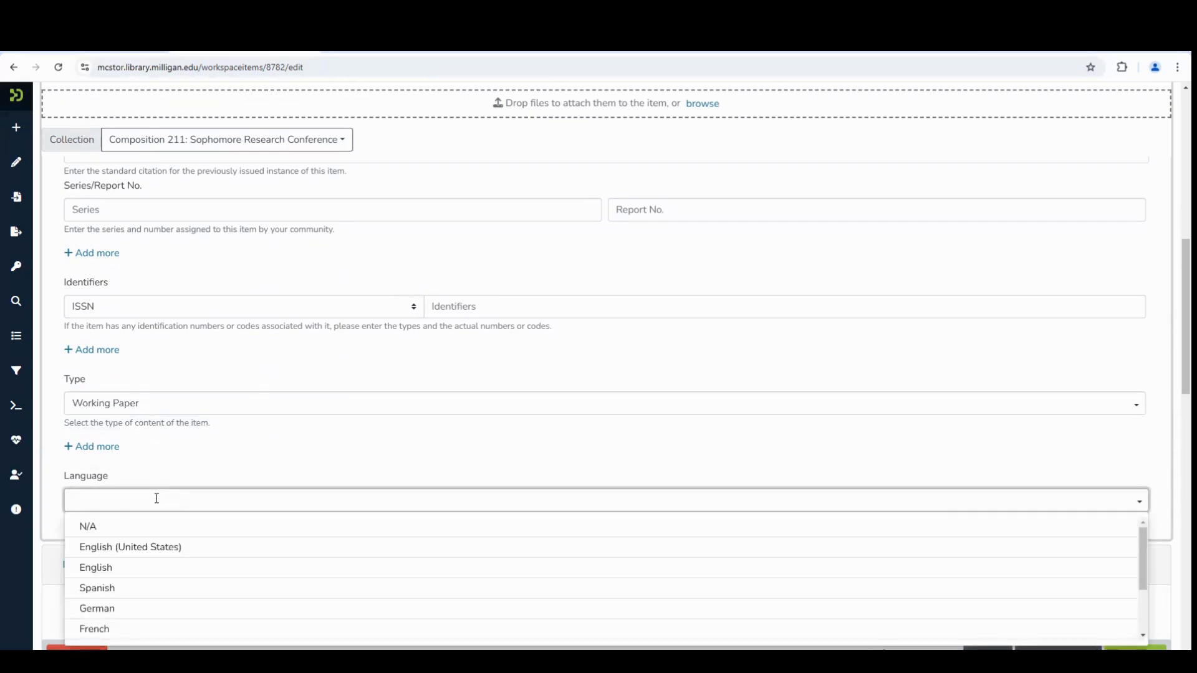
pyautogui.click(130, 547)
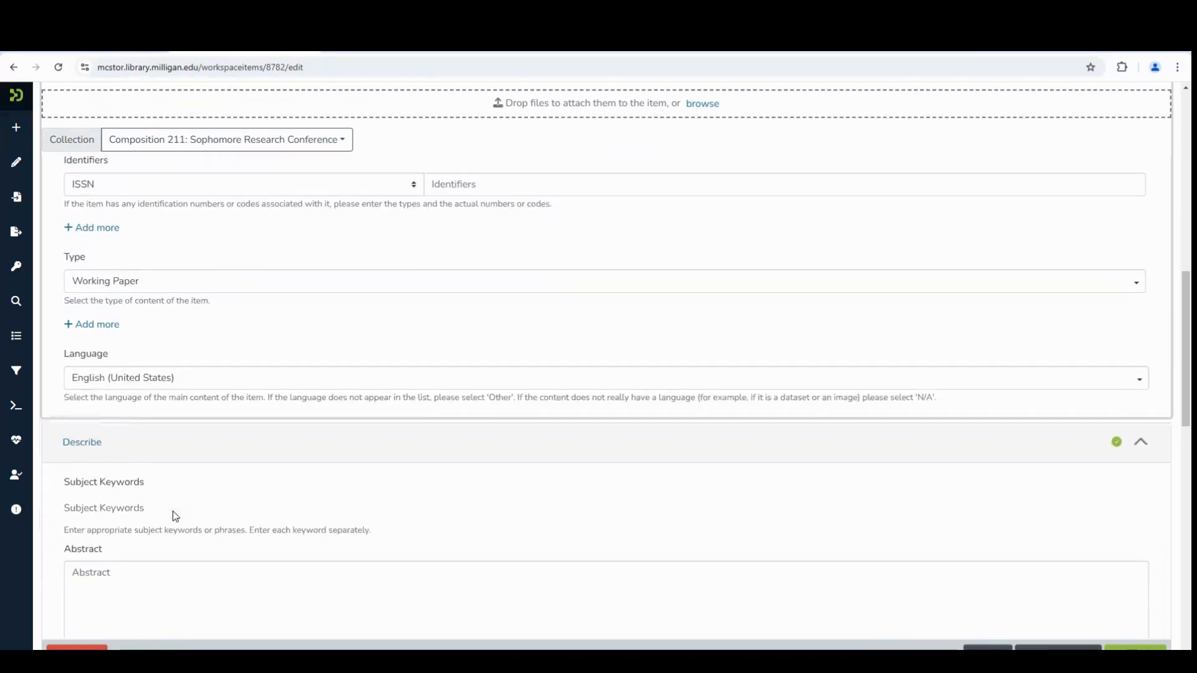
pyautogui.scroll(-3)
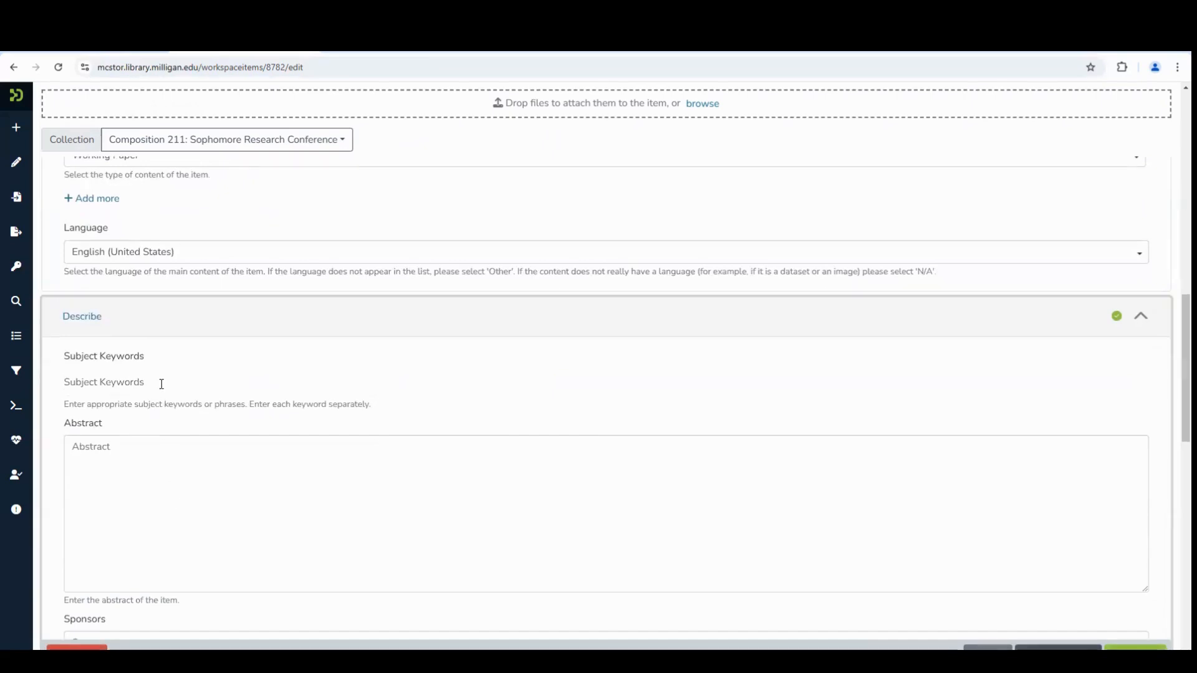
# - Add the subject keywords 'Sample keyword' and 'Another keyword'
pyautogui.write('Sample keywor')
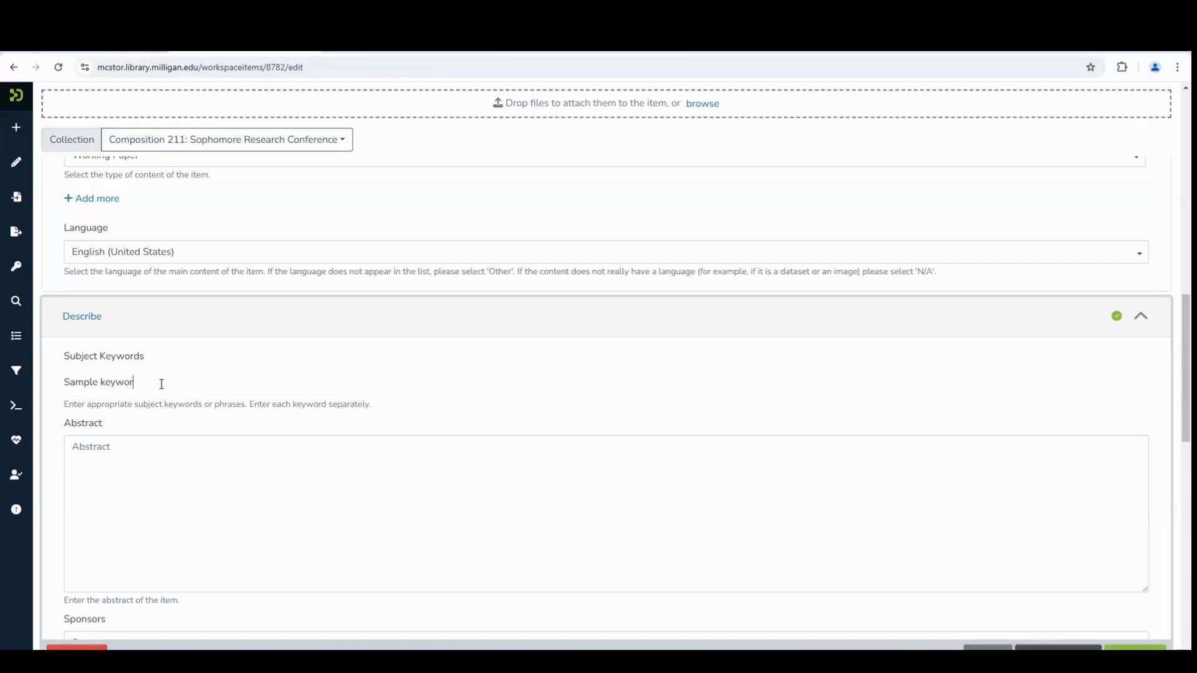
pyautogui.write('d')
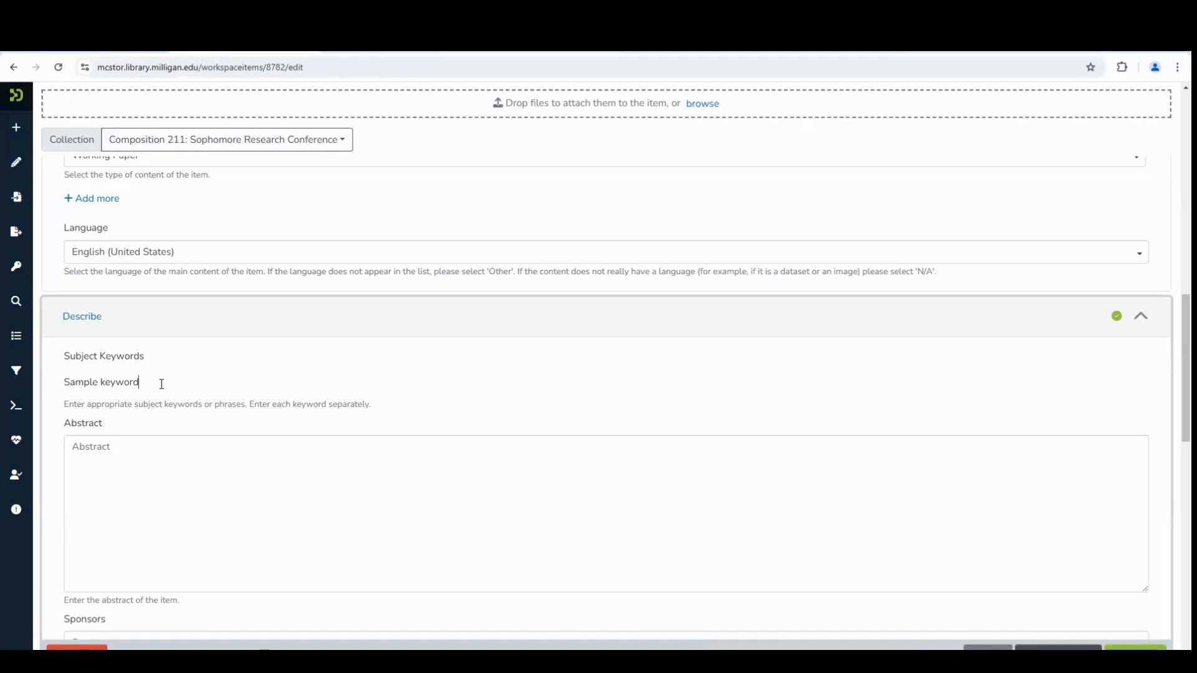
pyautogui.press('Enter')
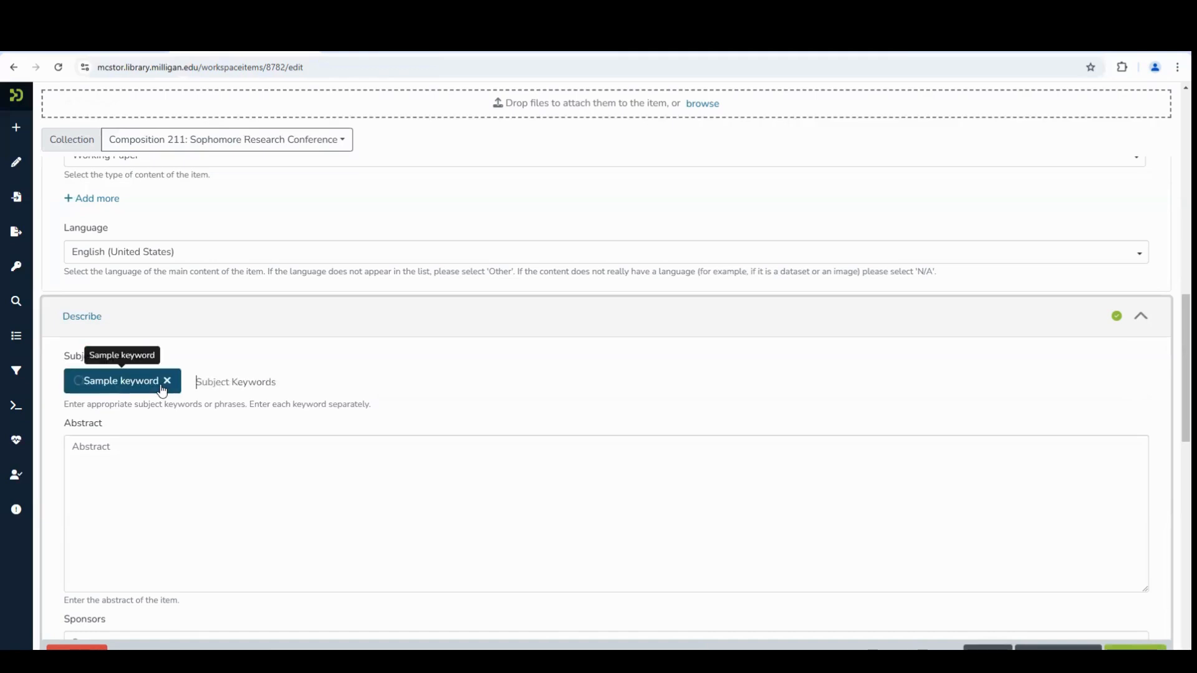
pyautogui.write('Another')
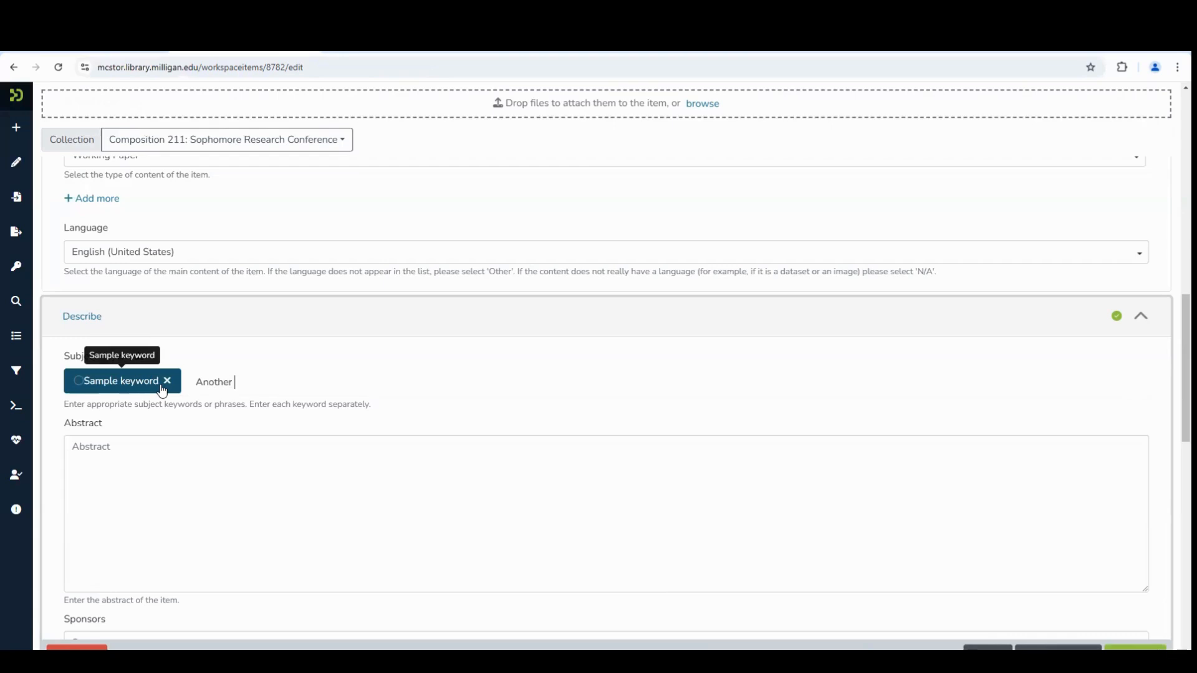
pyautogui.write('keyword')
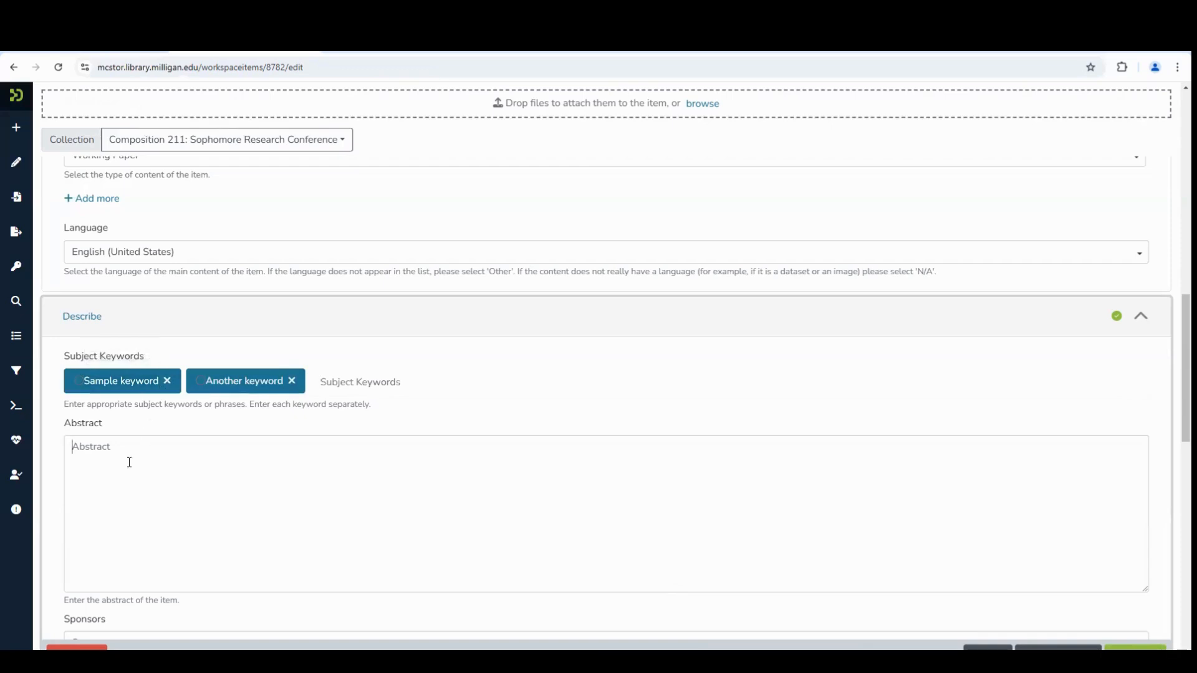
# - Write the abstract text 'This is a sample abstra...' in the Abstract box
pyautogui.write('This is')
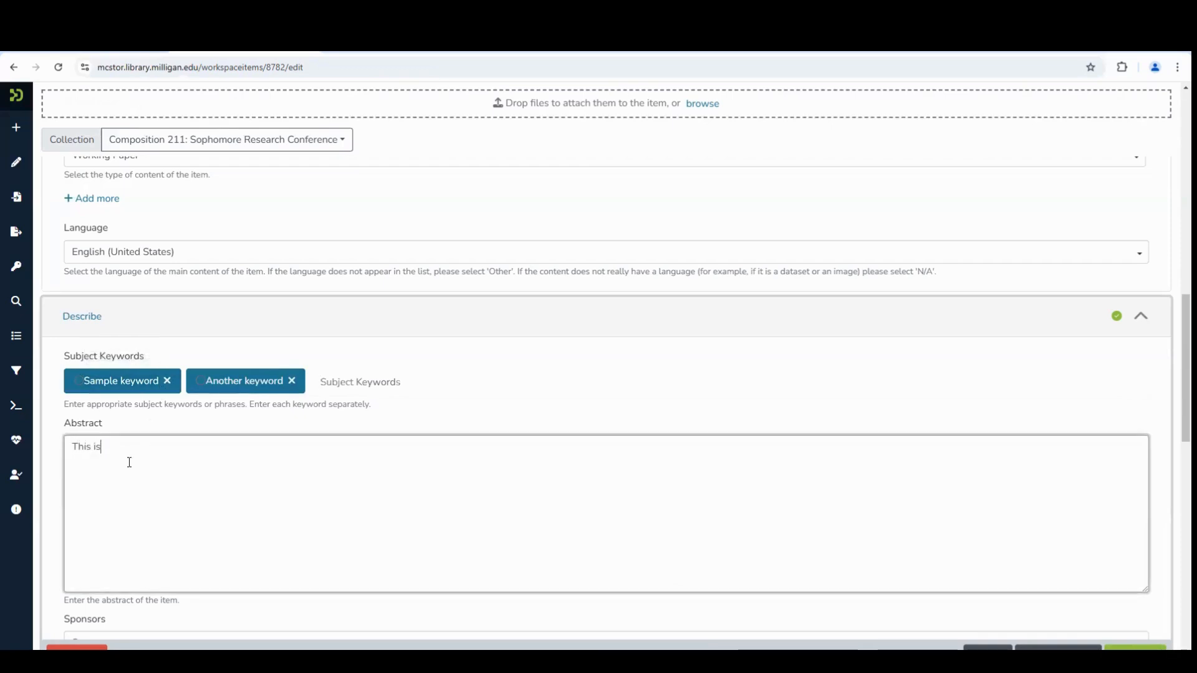
pyautogui.write('a sampl')
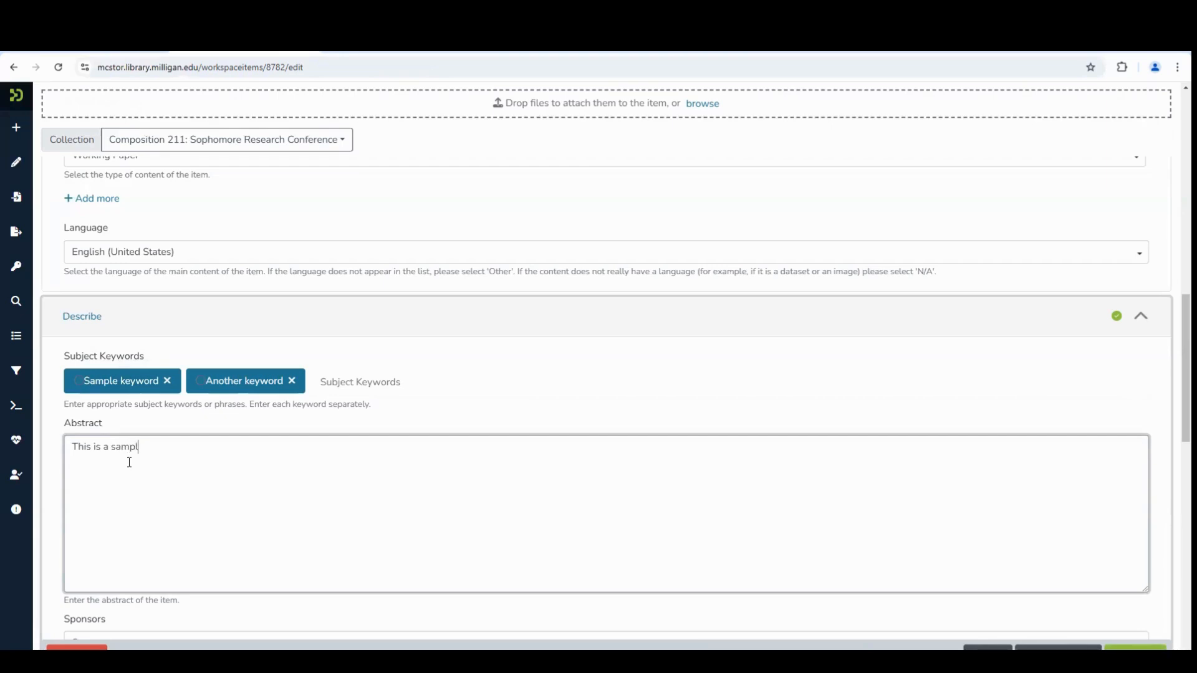
pyautogui.write('e')
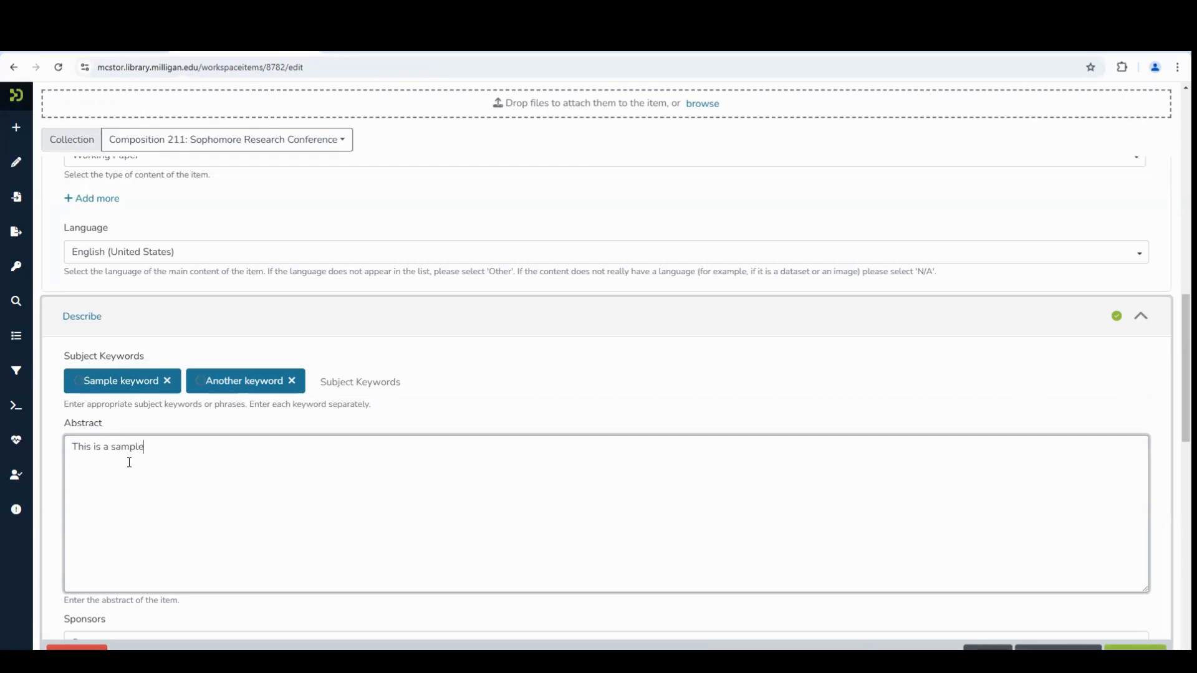
pyautogui.write('abstra')
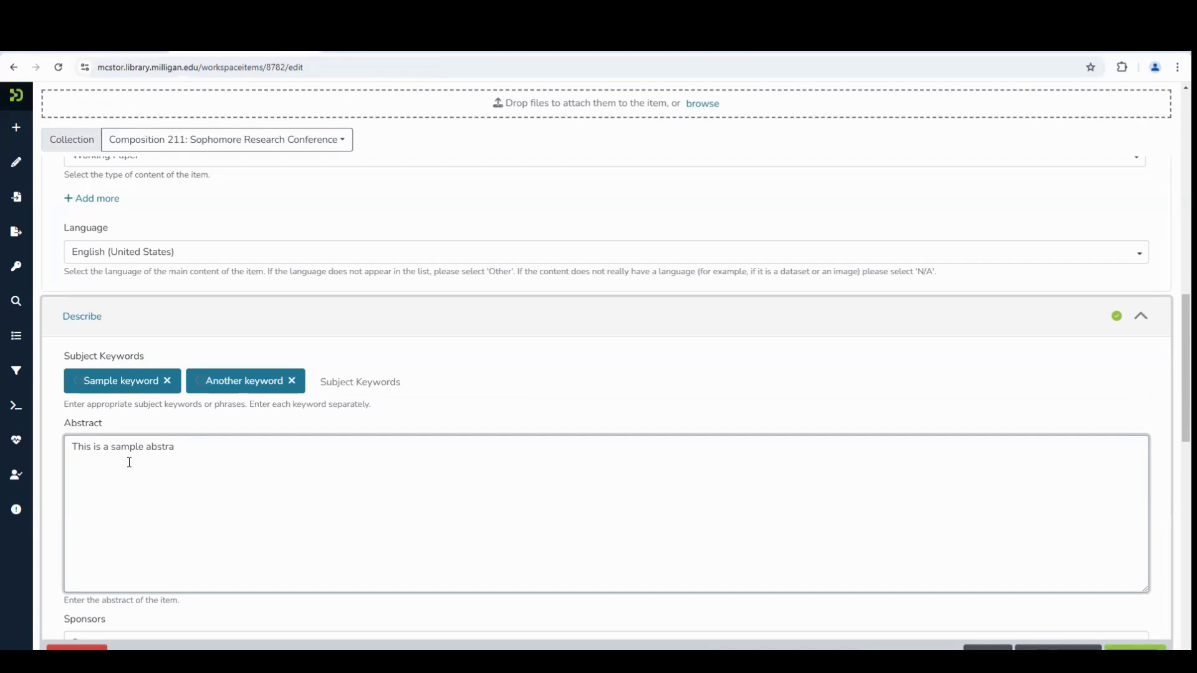
pyautogui.scroll(-3)
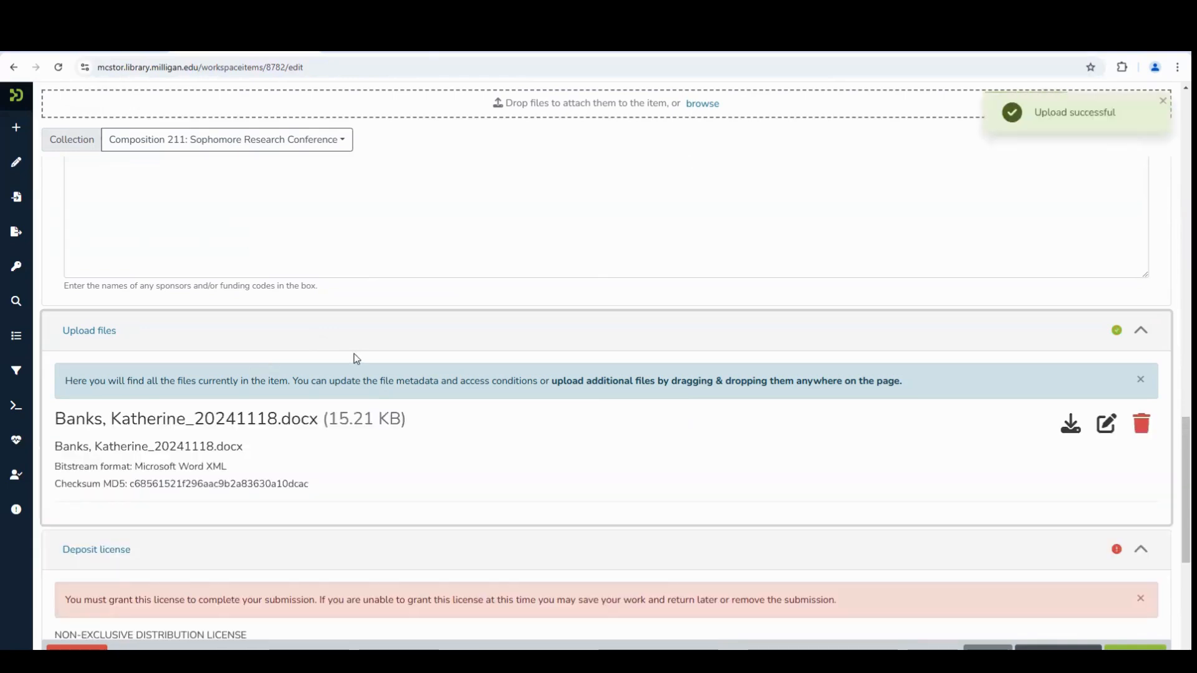
pyautogui.moveTo(345, 357)
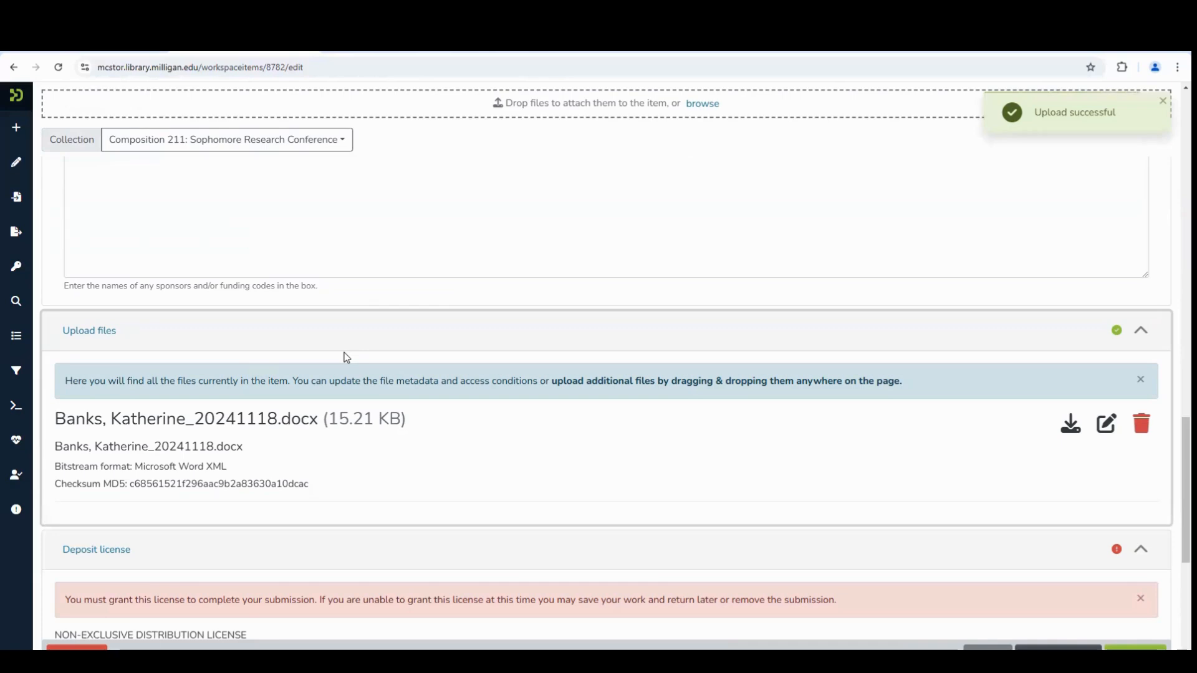
# - Confirm the deposit license checkbox and deposit the completed submission
pyautogui.scroll(-3)
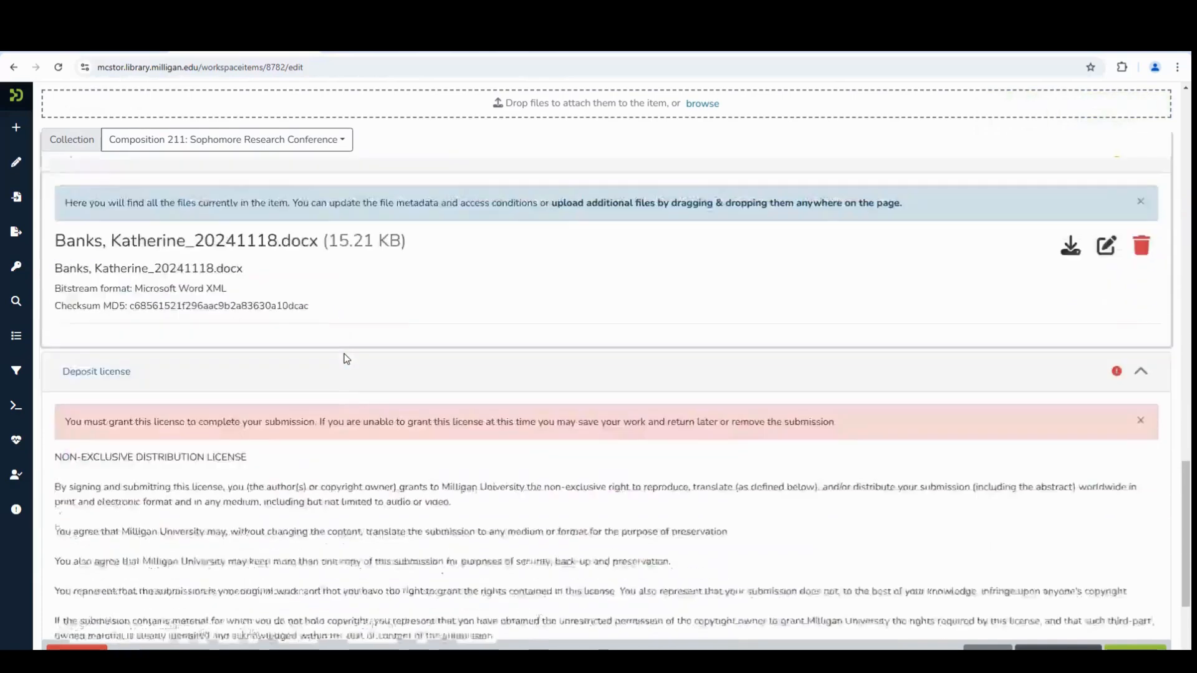
pyautogui.click(68, 545)
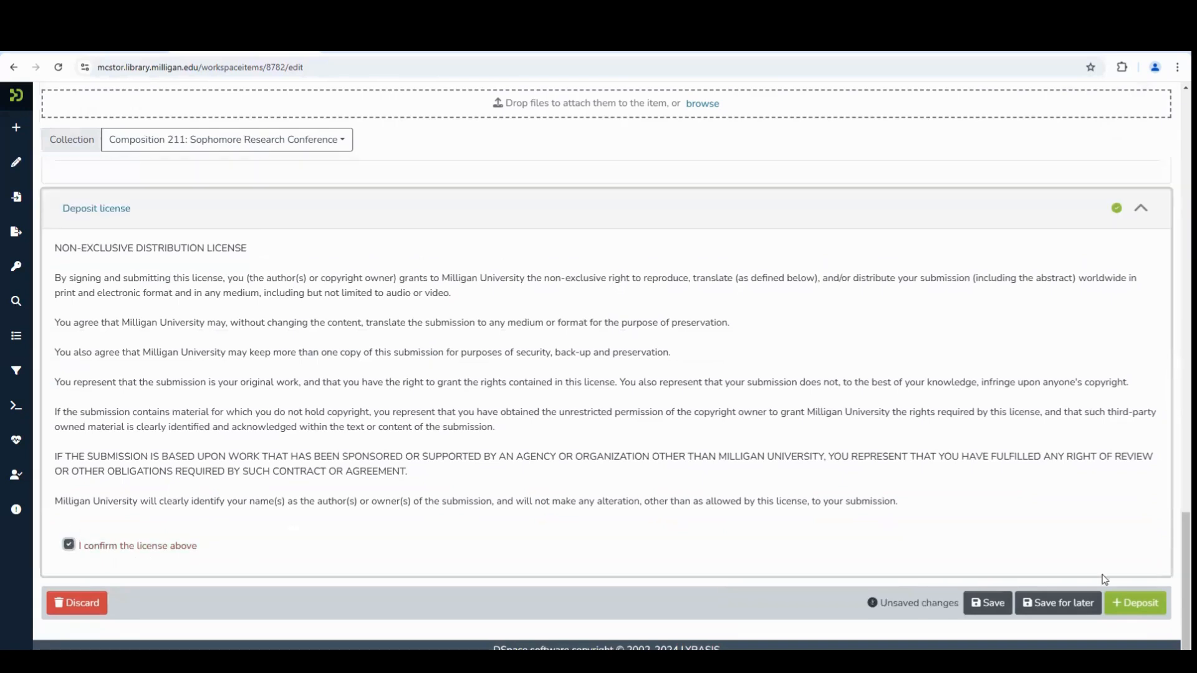
pyautogui.moveTo(1127, 598)
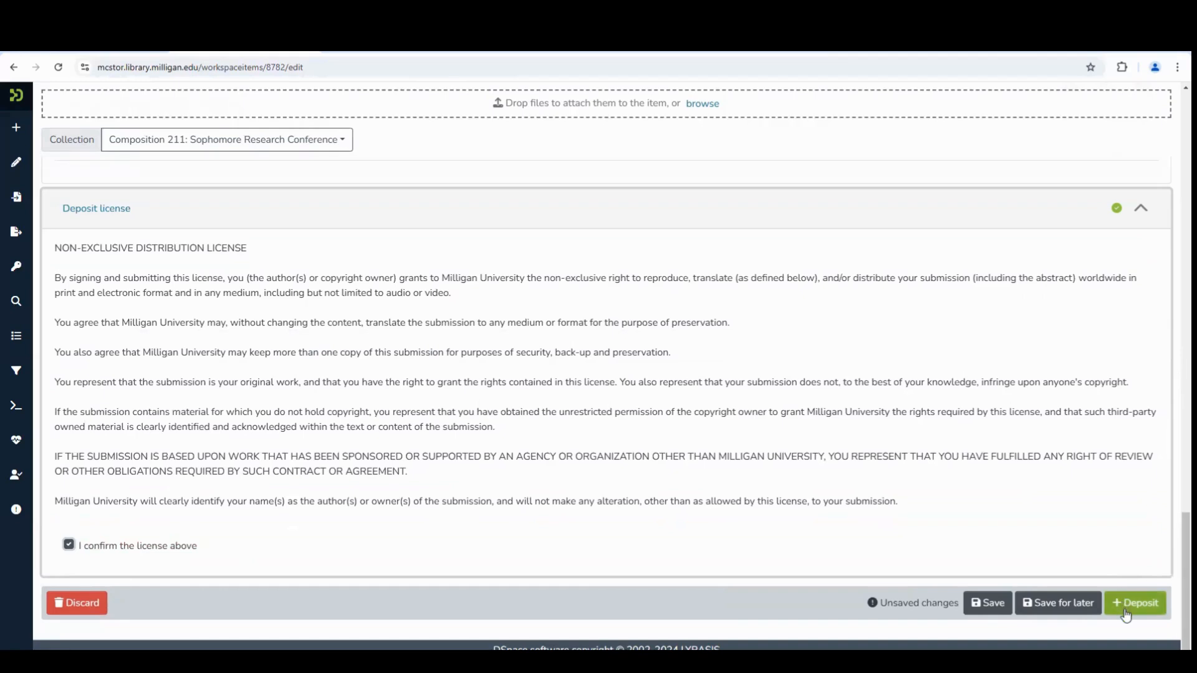
pyautogui.click(1132, 603)
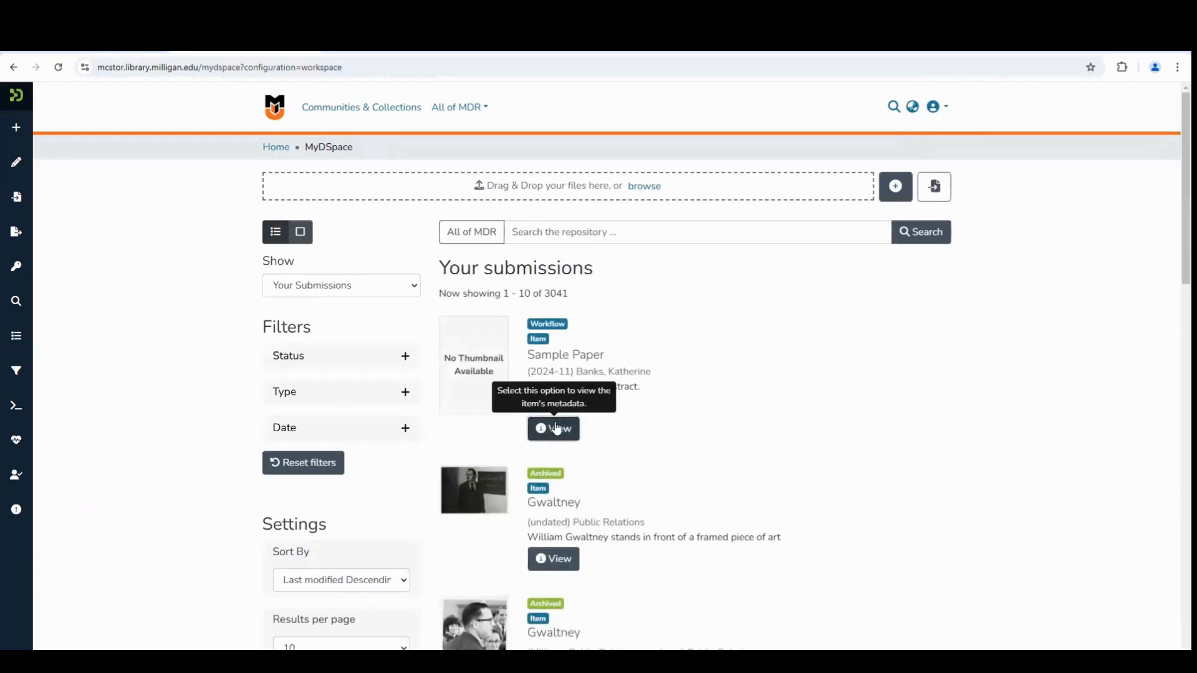
# - View the Sample Paper workflow record and review its metadata and attached Word file
pyautogui.click(554, 429)
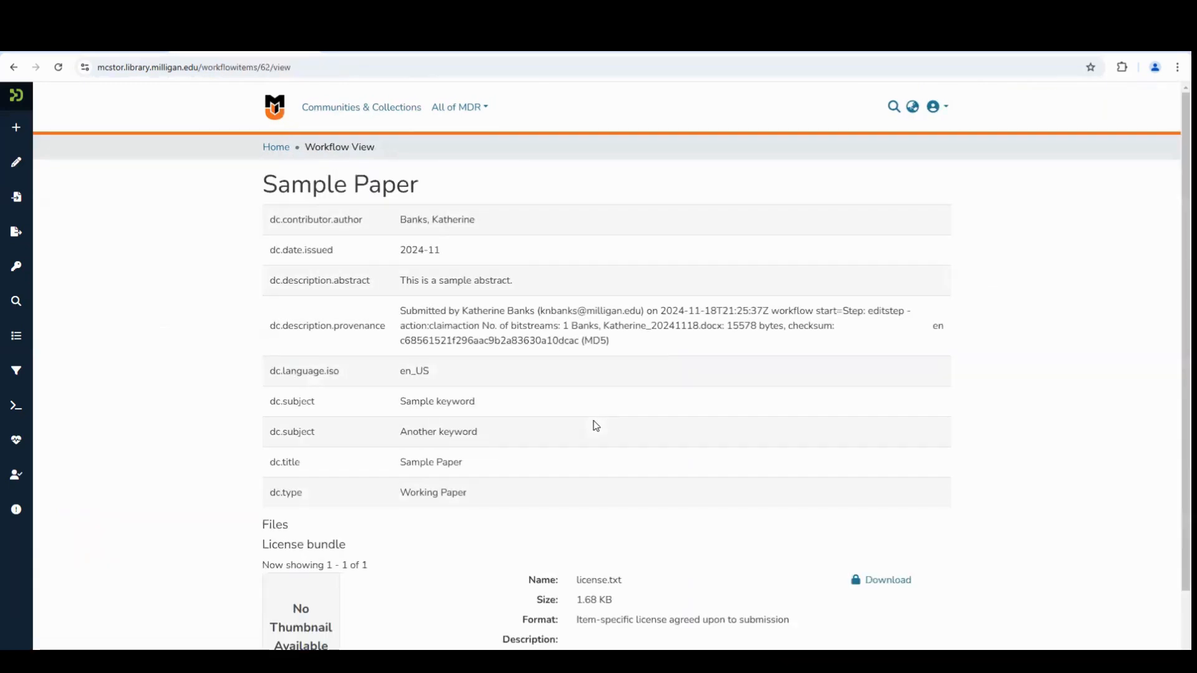
pyautogui.scroll(-3)
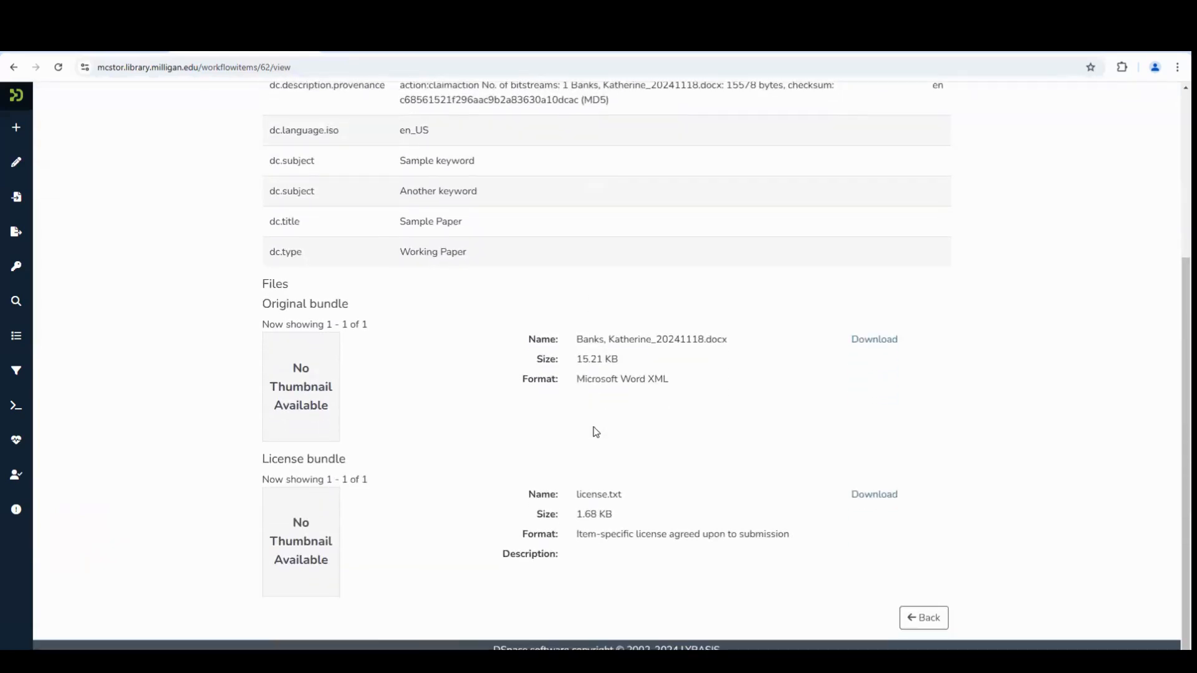
pyautogui.scroll(3)
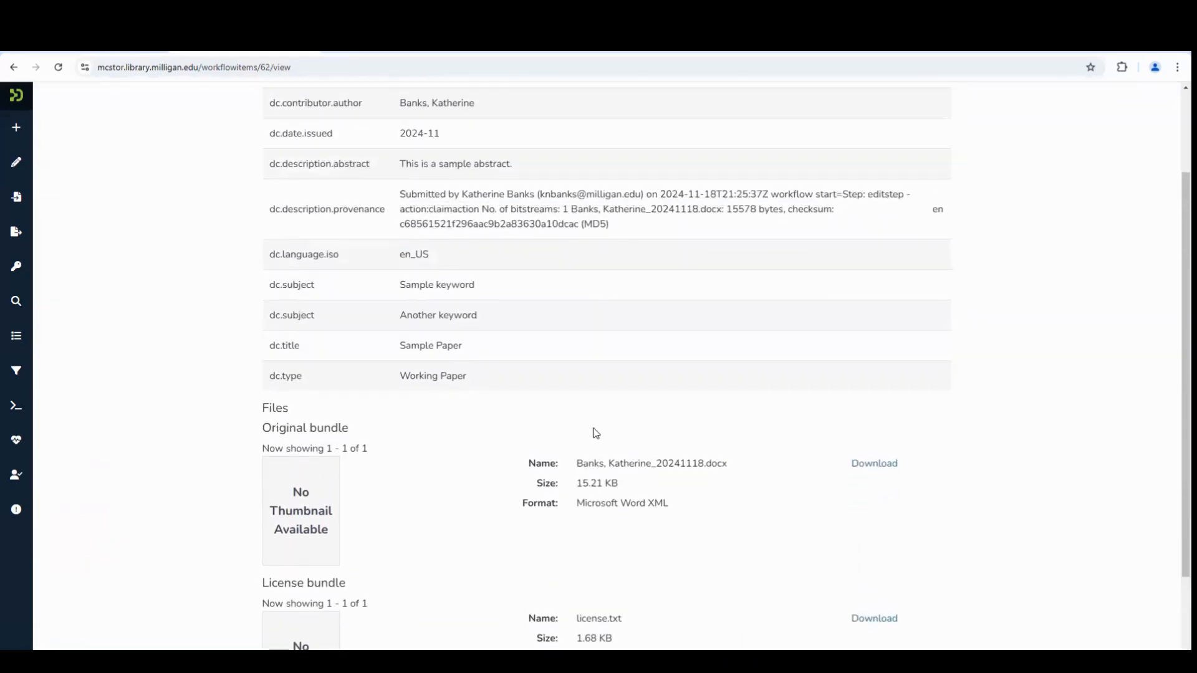
pyautogui.scroll(3)
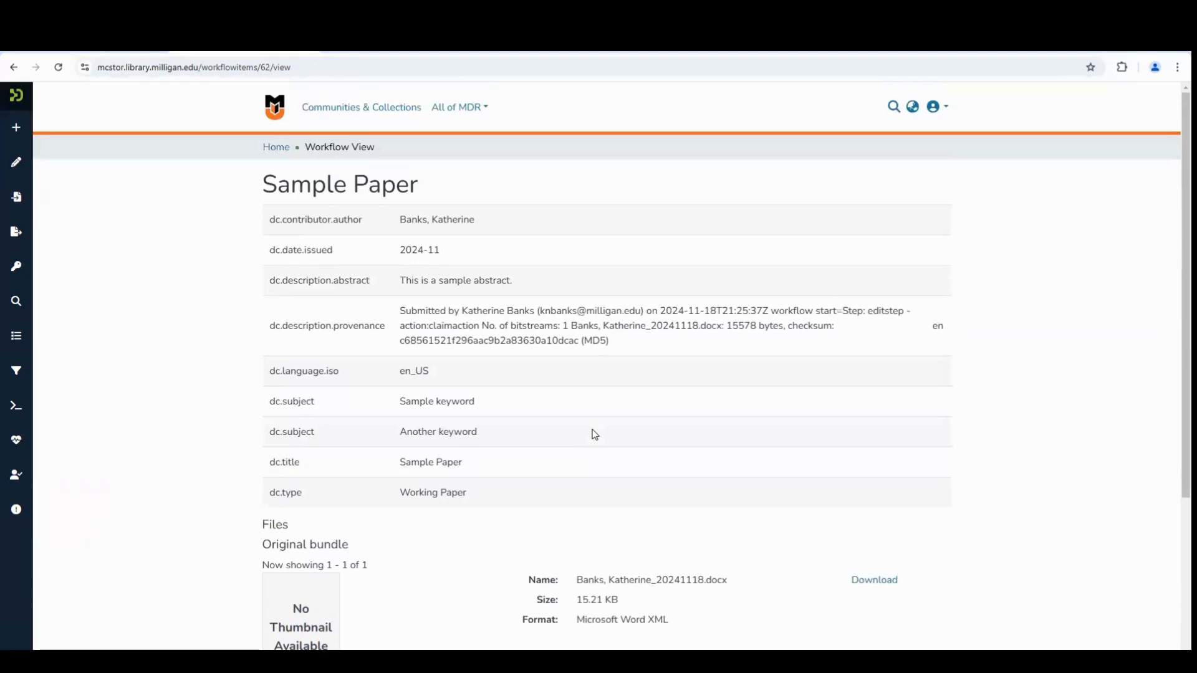